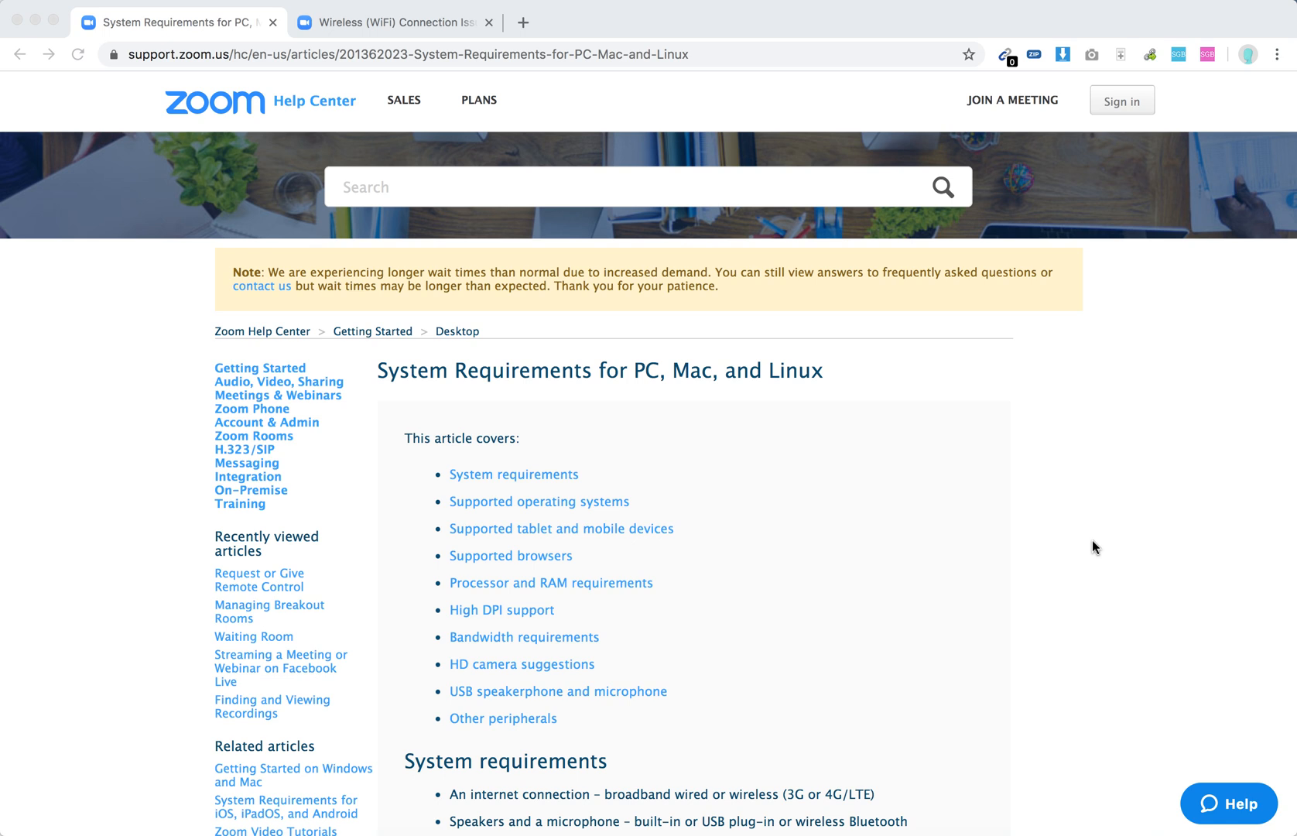
{"action": "scroll", "scroll_direction": "down", "scroll_amount": 3}
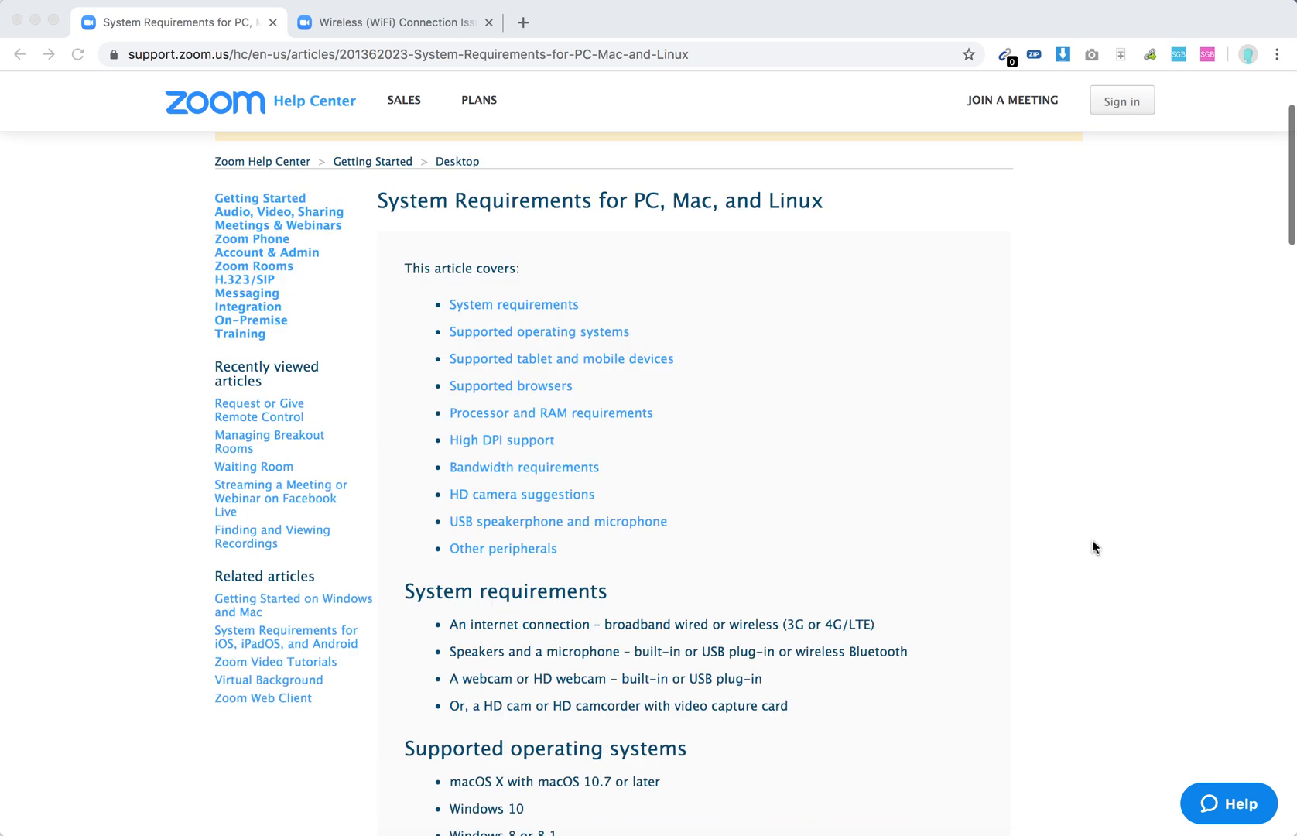
{"action": "mouse_move", "coordinate": [761, 631]}
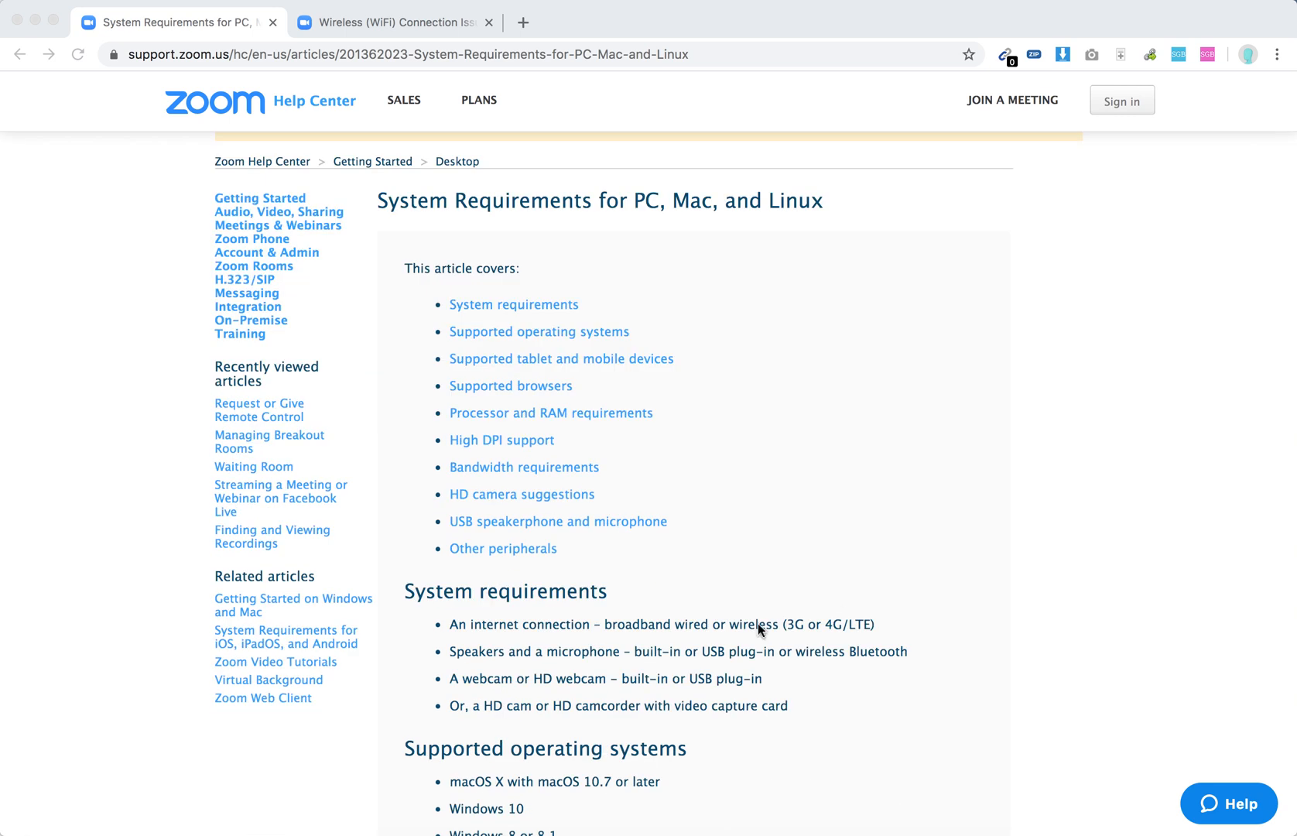
{"action": "mouse_move", "coordinate": [776, 654]}
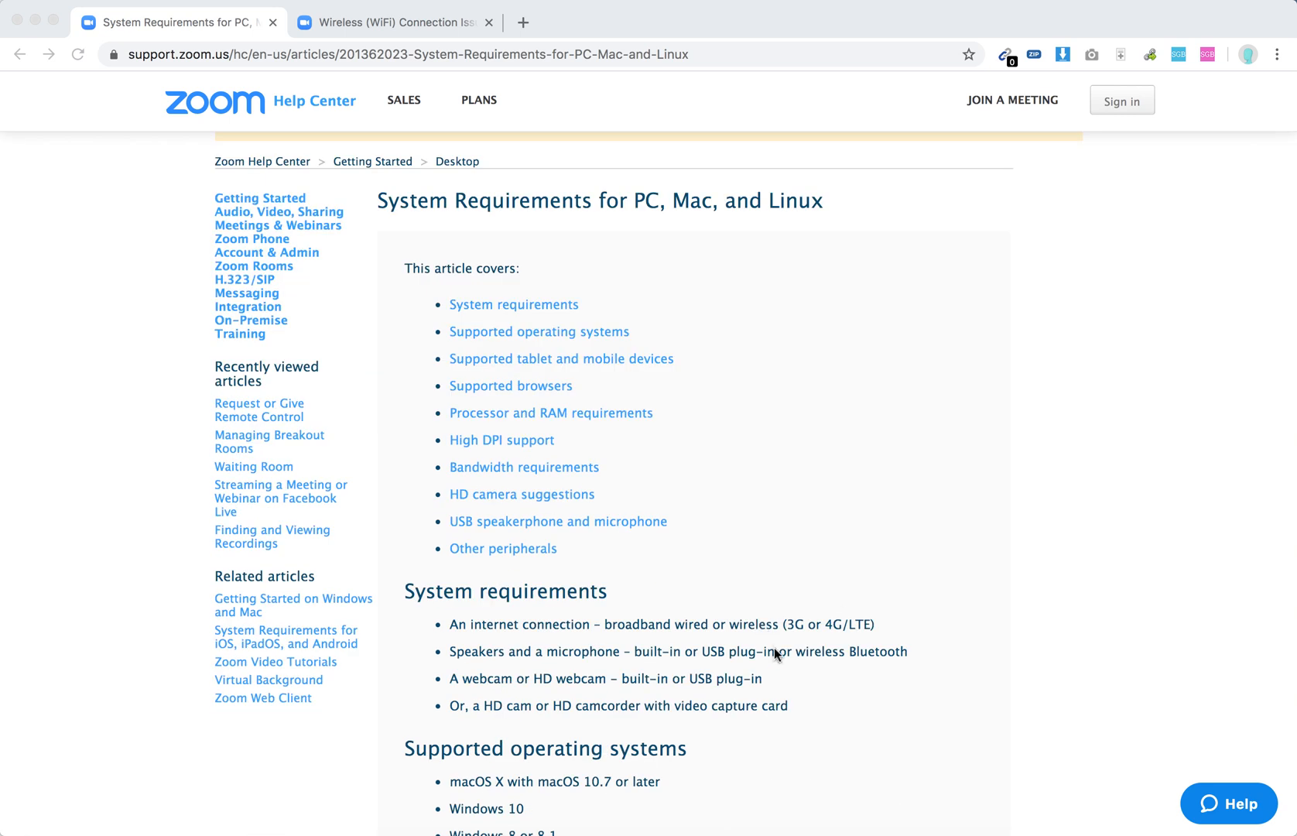
{"action": "mouse_move", "coordinate": [785, 667]}
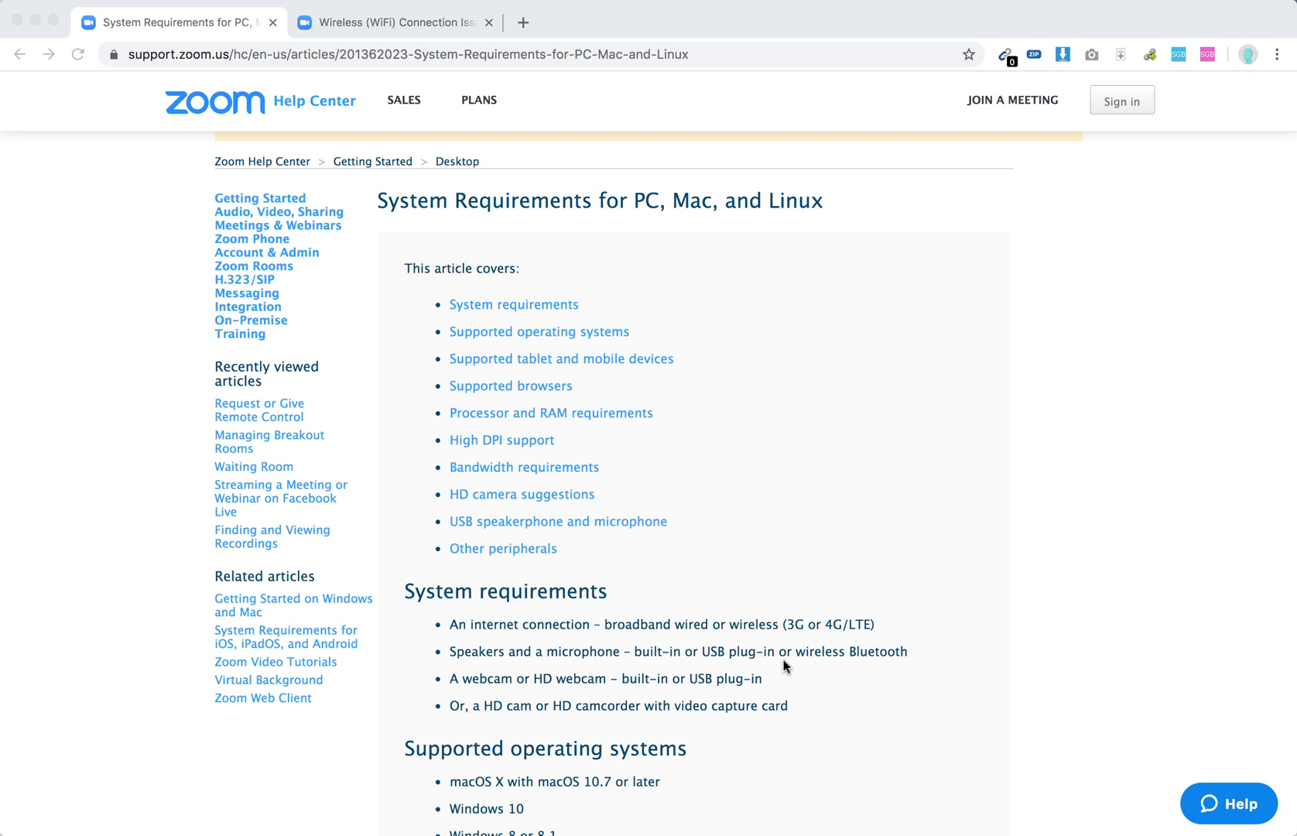
{"action": "scroll", "scroll_direction": "down", "scroll_amount": 3}
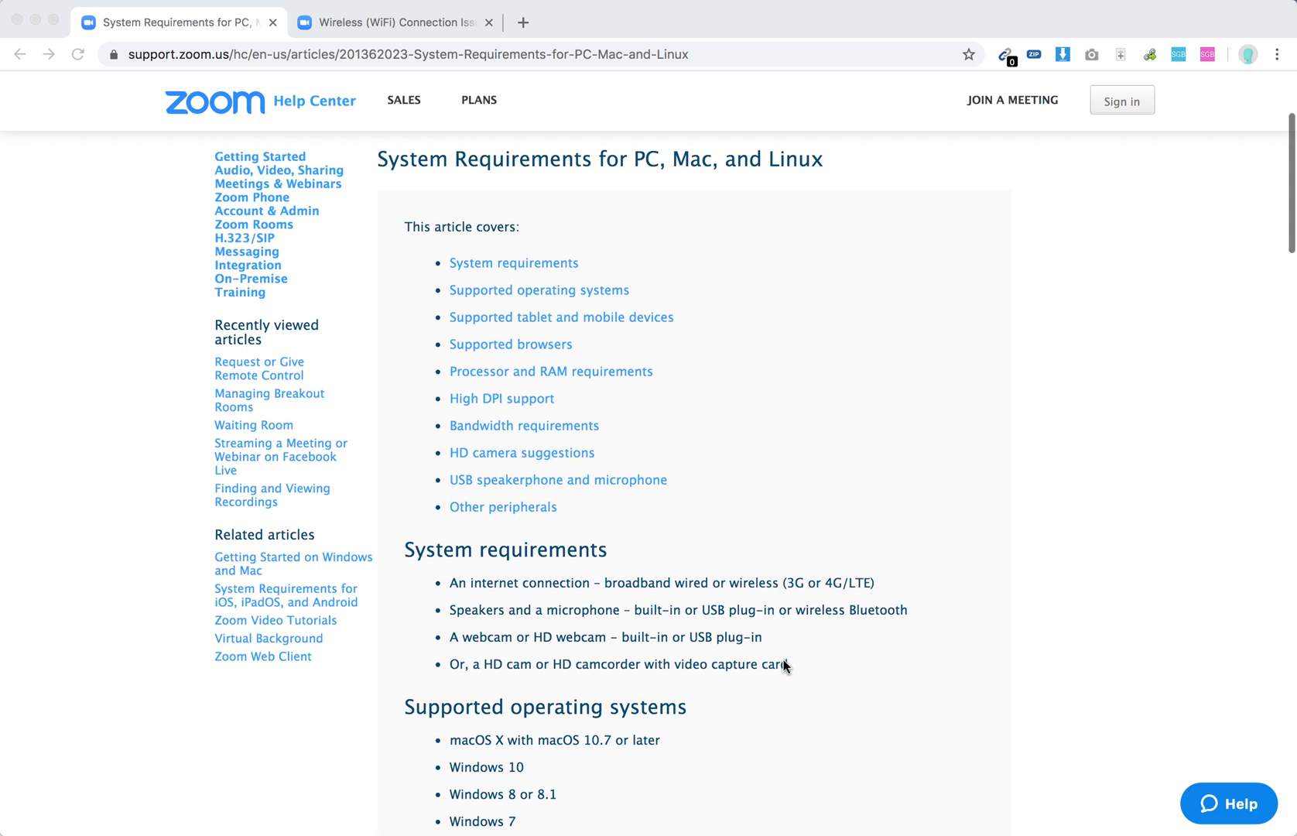
{"action": "scroll", "scroll_direction": "down", "scroll_amount": 3}
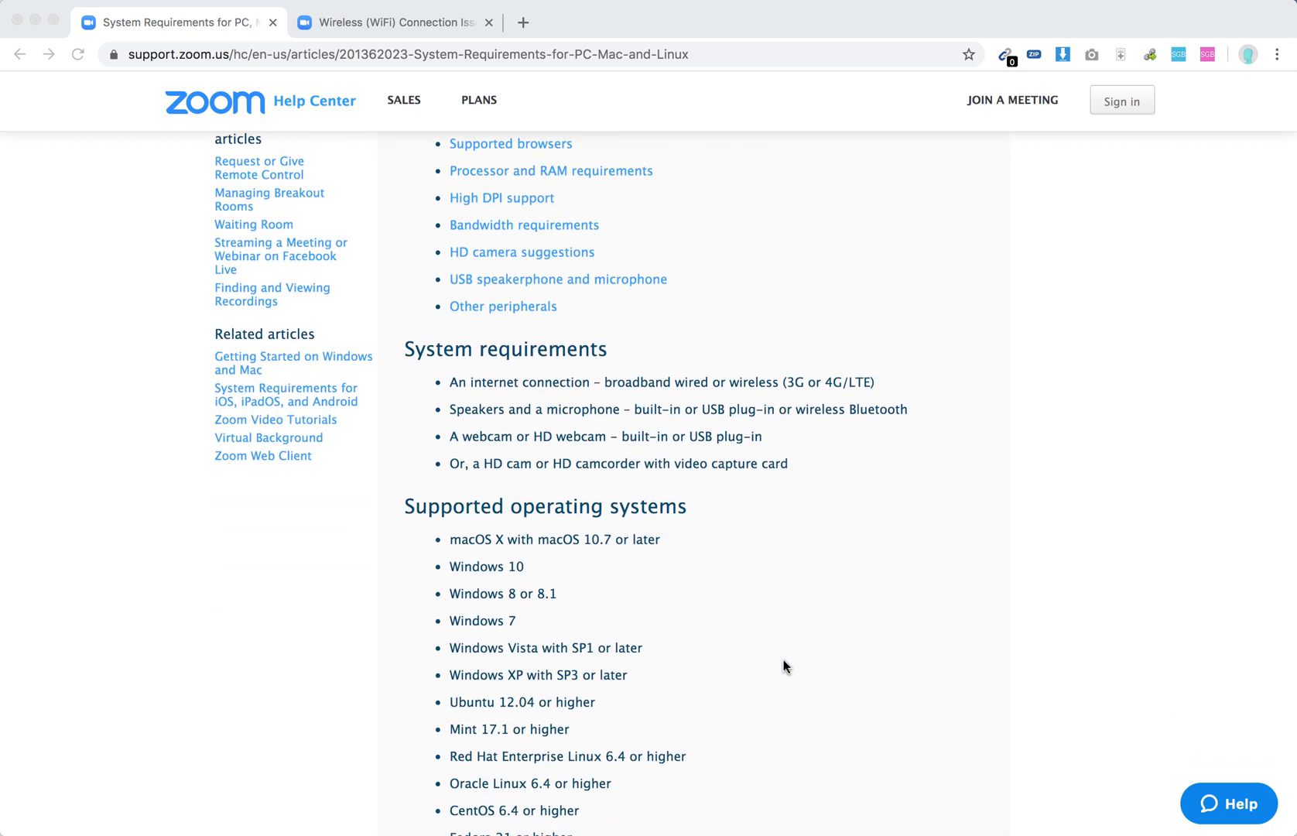
{"action": "scroll", "scroll_direction": "down", "scroll_amount": 3}
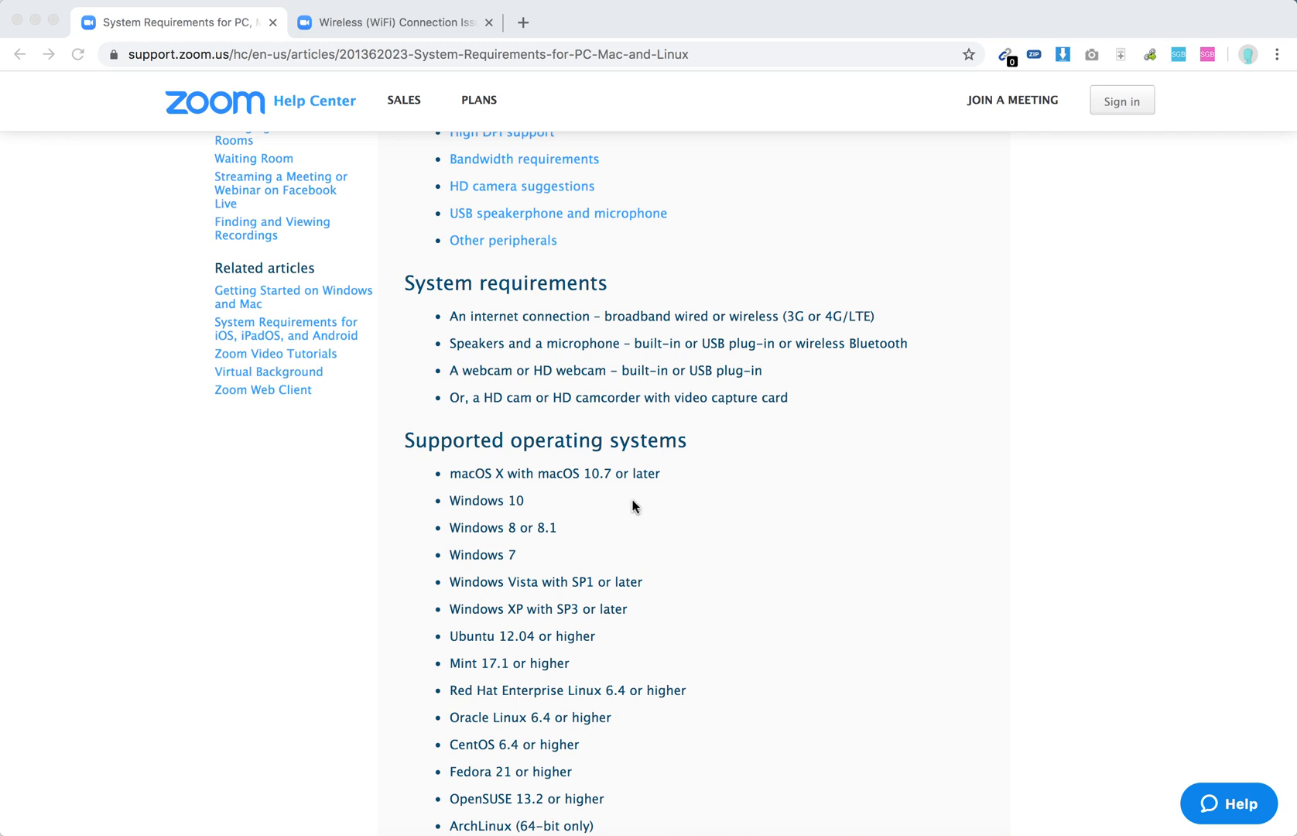
{"action": "mouse_move", "coordinate": [637, 513]}
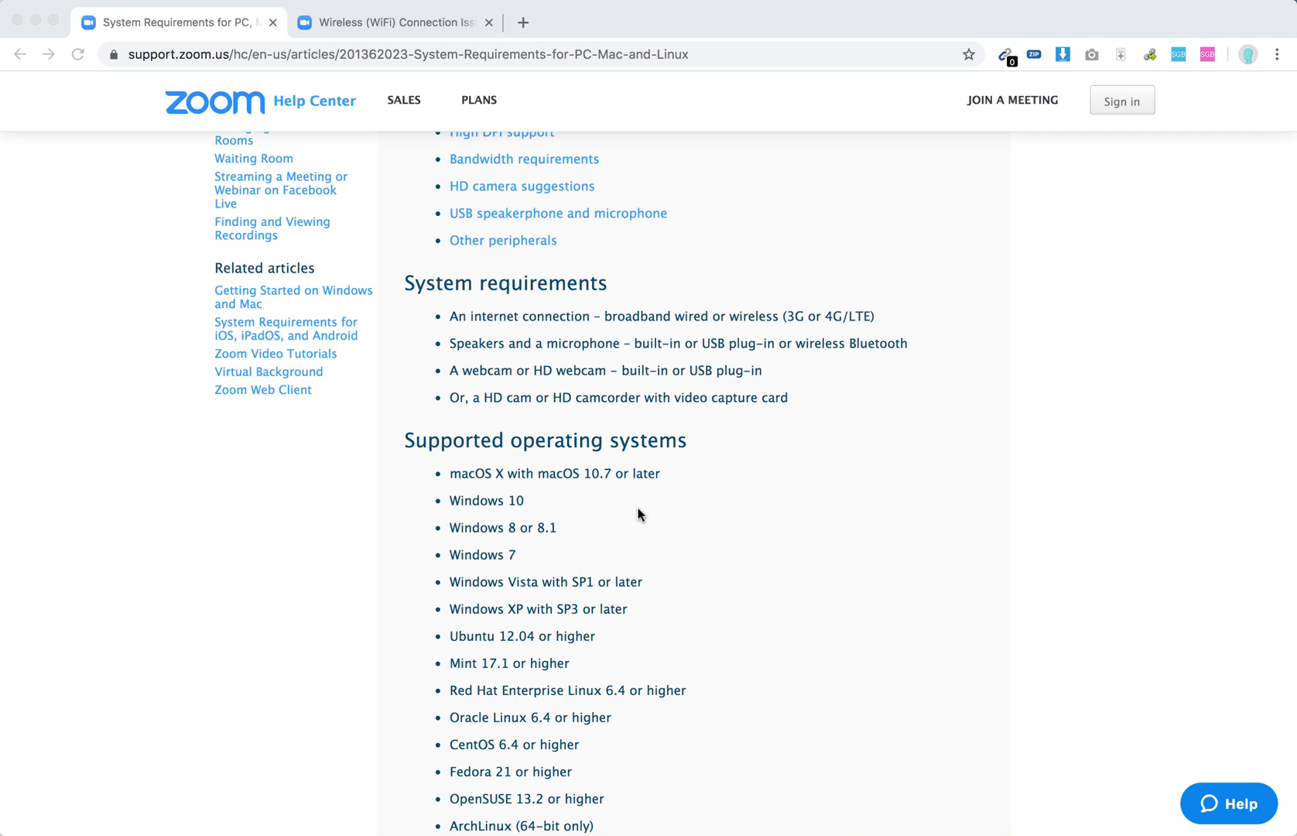
{"action": "mouse_move", "coordinate": [695, 633]}
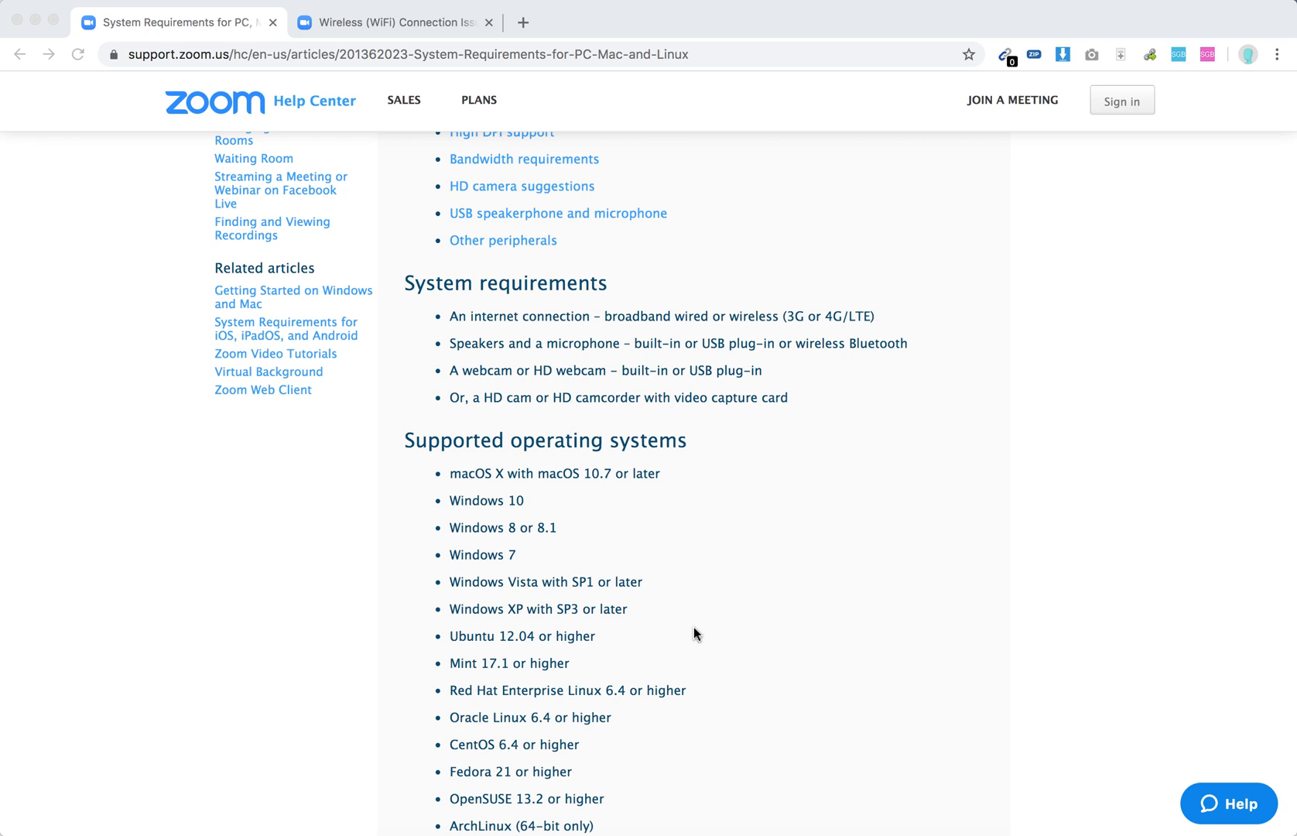
{"action": "scroll", "scroll_direction": "down", "scroll_amount": 3}
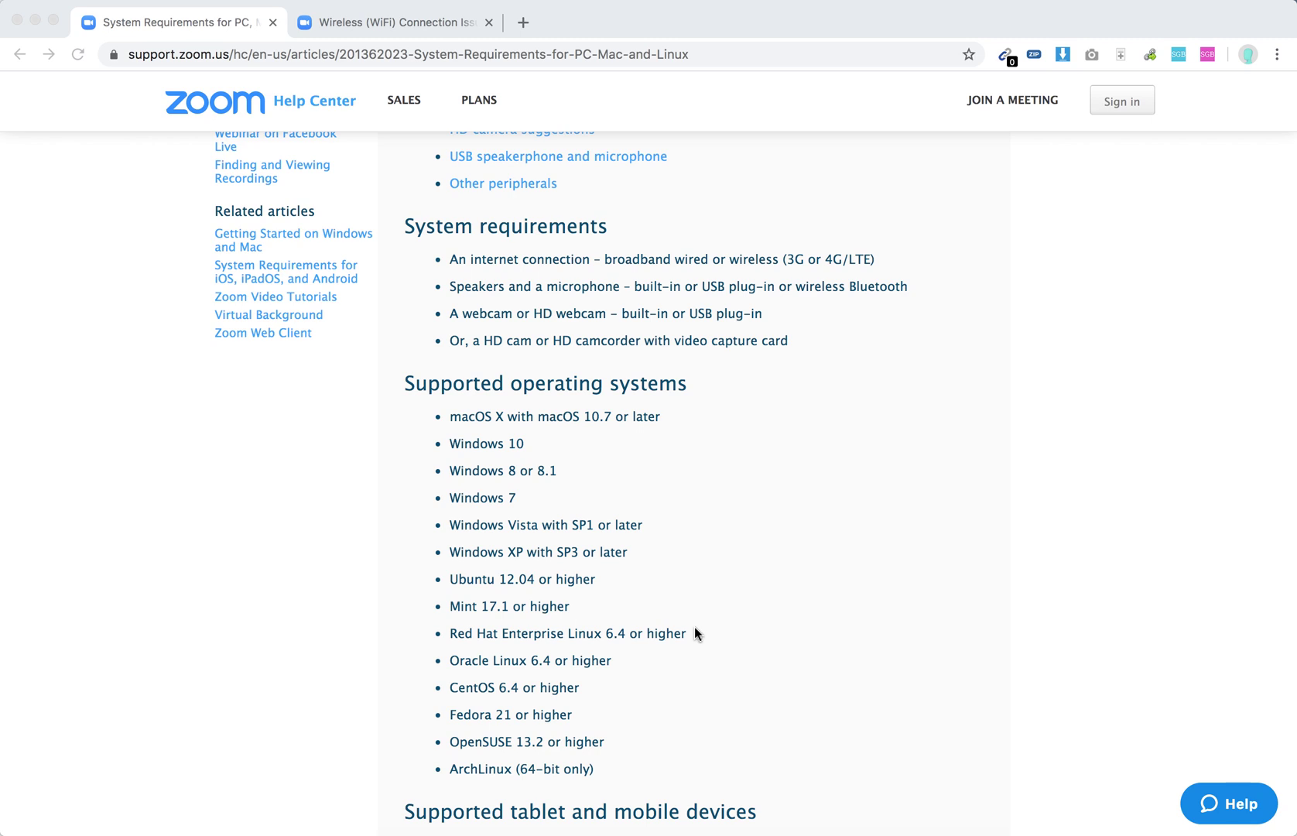
{"action": "scroll", "scroll_direction": "down", "scroll_amount": 3}
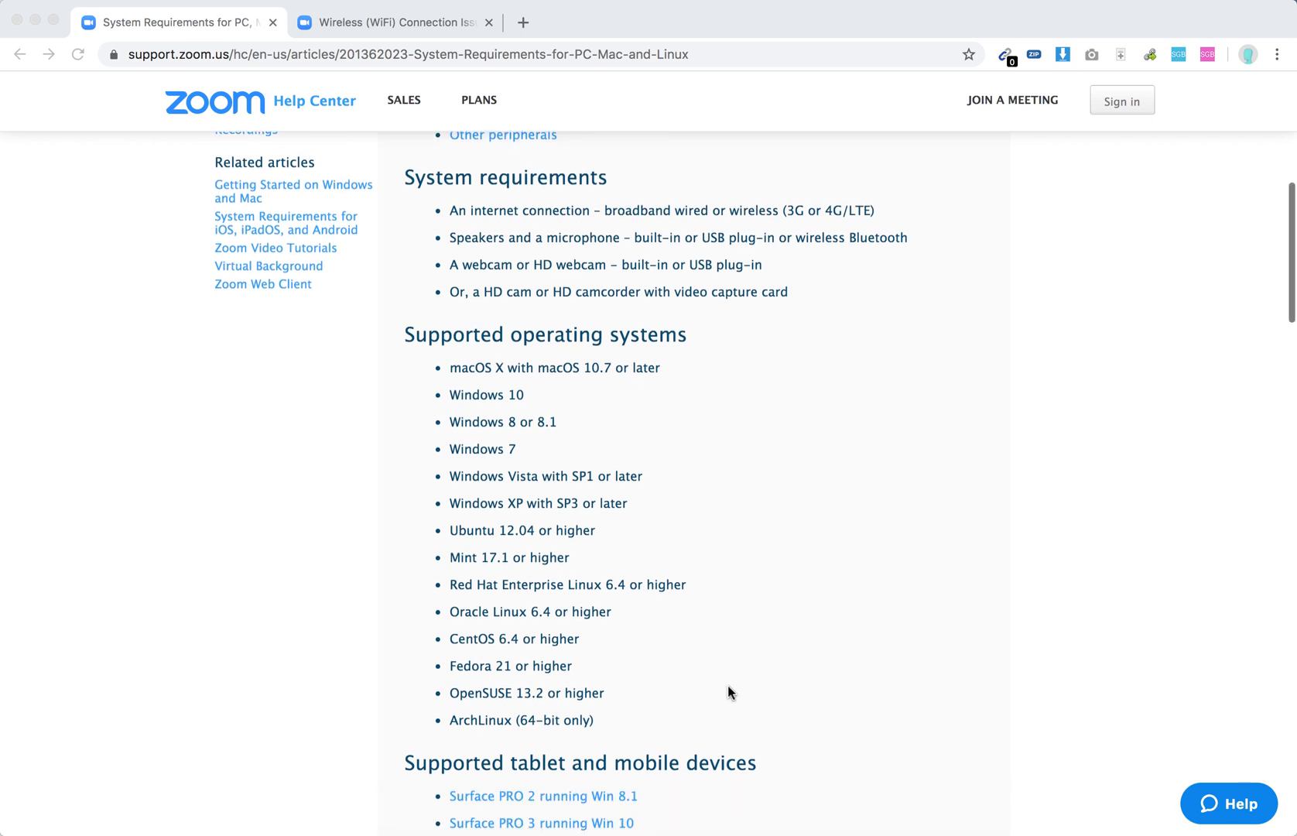
{"action": "scroll", "scroll_direction": "down", "scroll_amount": 3}
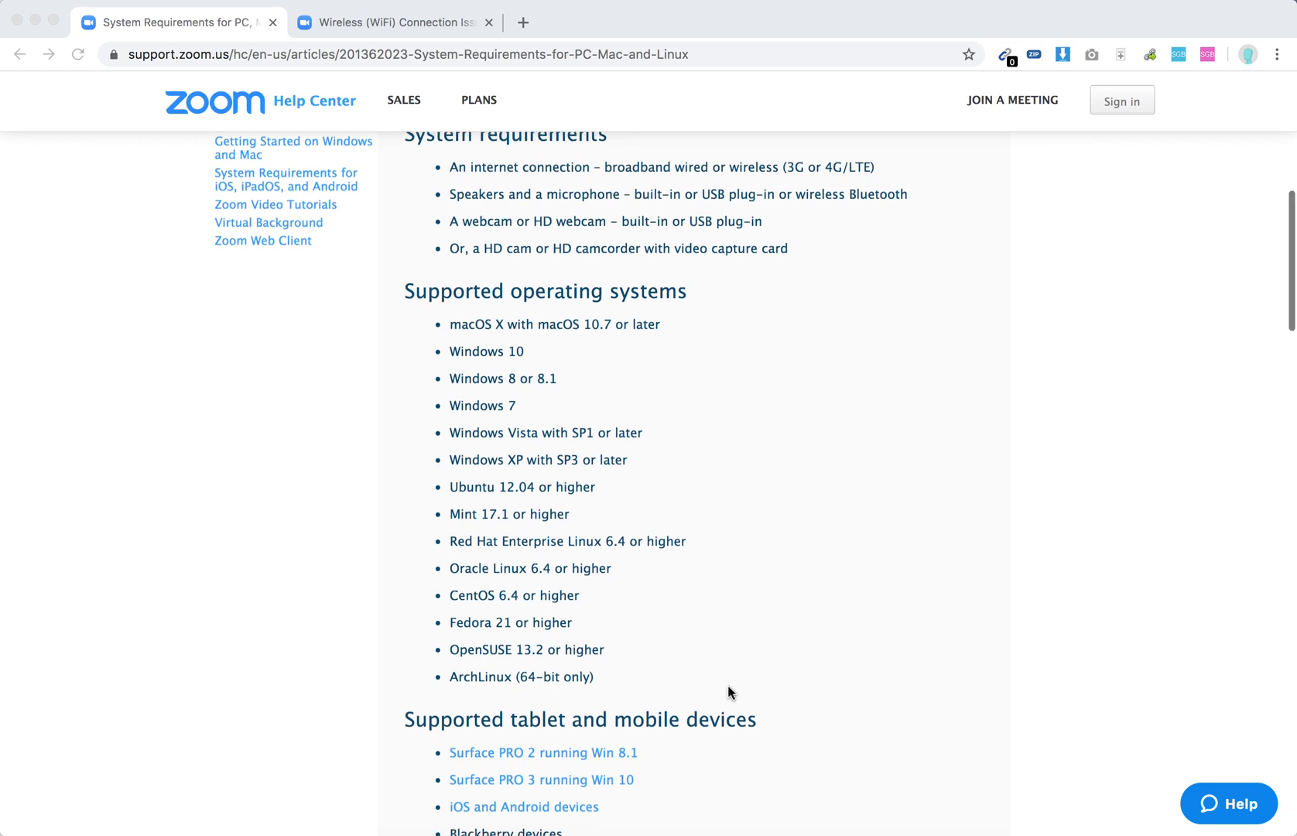
{"action": "scroll", "scroll_direction": "down", "scroll_amount": 3}
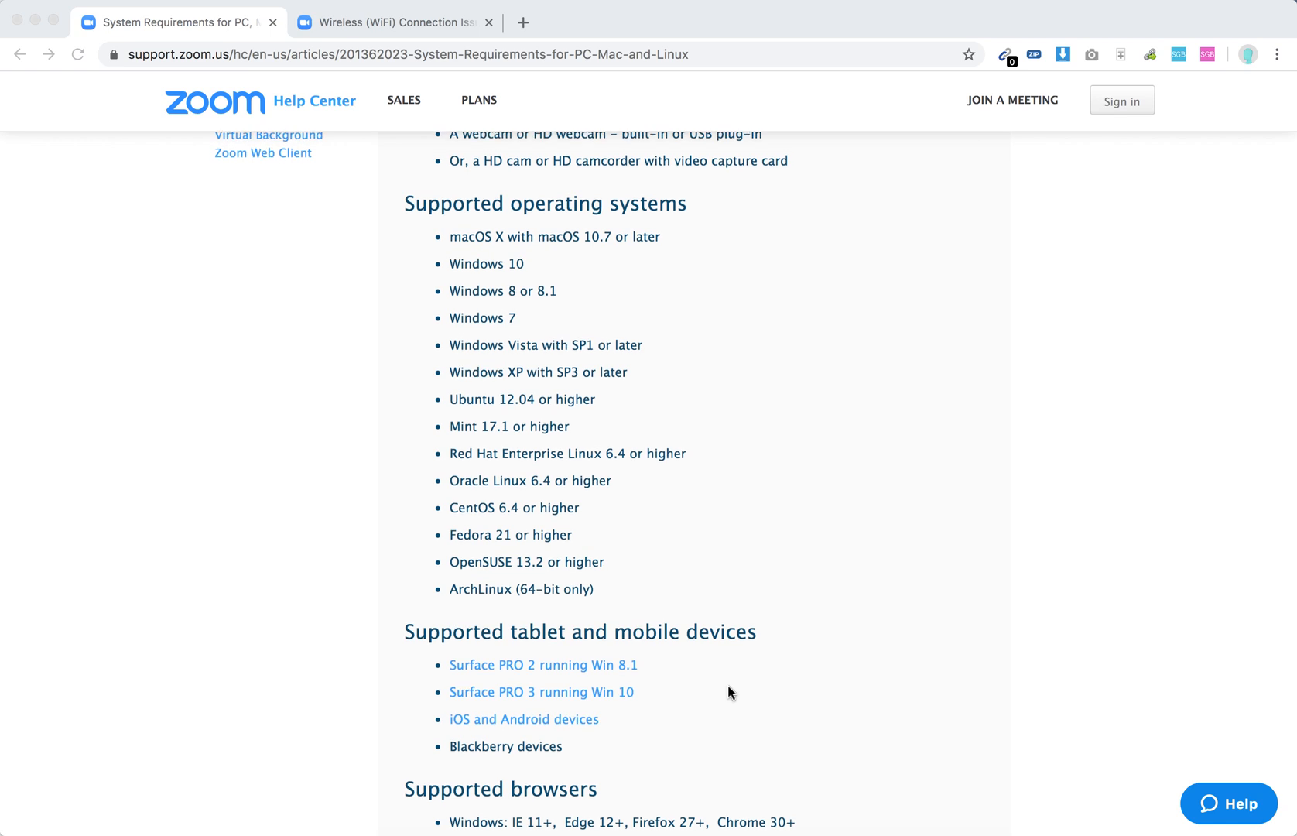
{"action": "scroll", "scroll_direction": "down", "scroll_amount": 3}
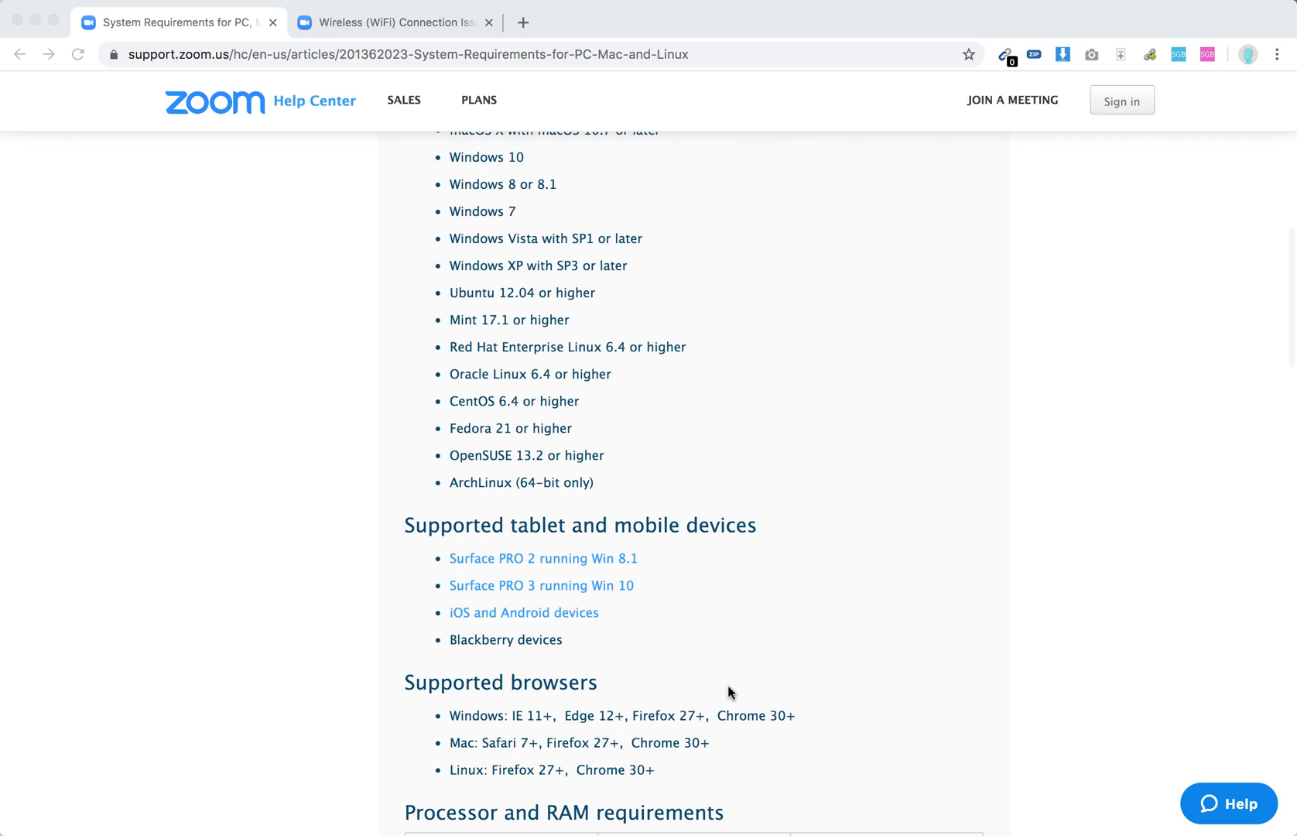
{"action": "mouse_move", "coordinate": [721, 597]}
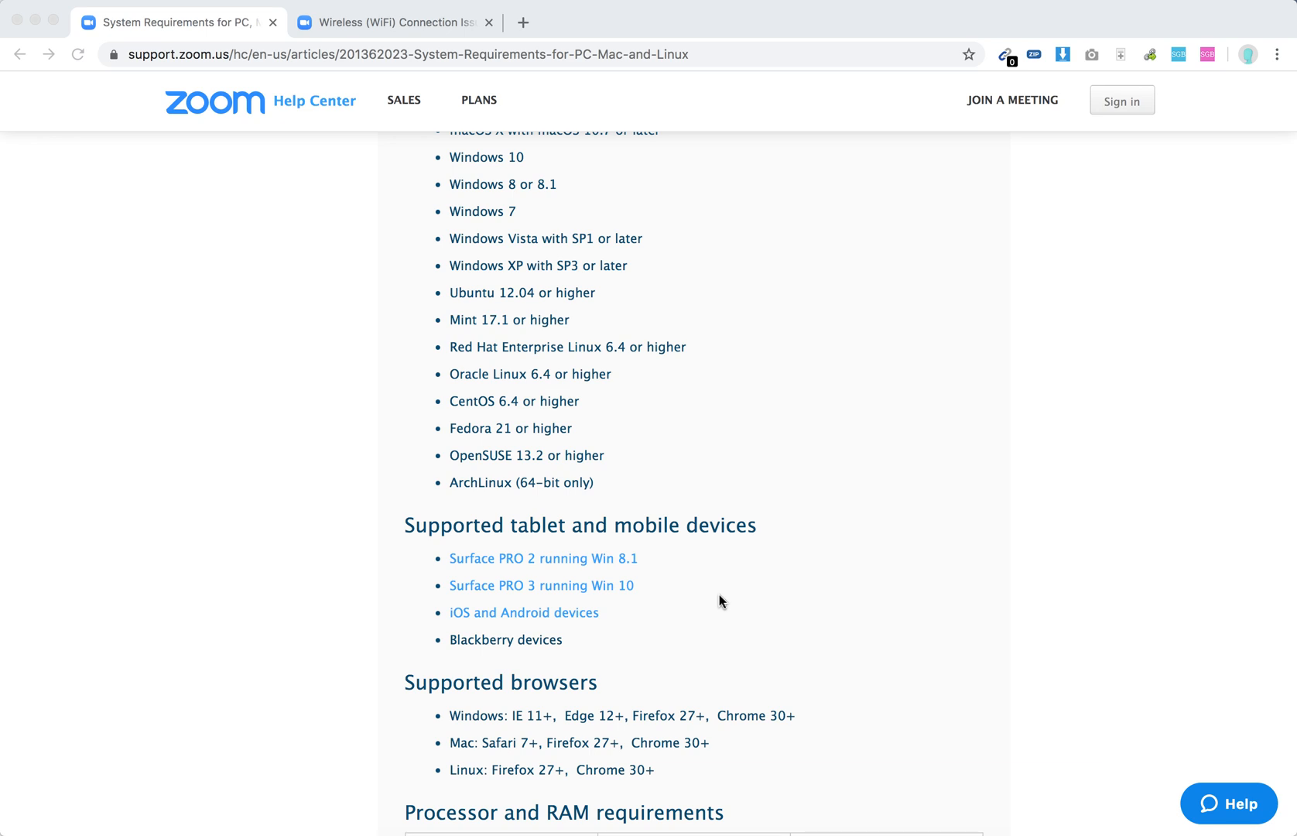
{"action": "scroll", "scroll_direction": "down", "scroll_amount": 3}
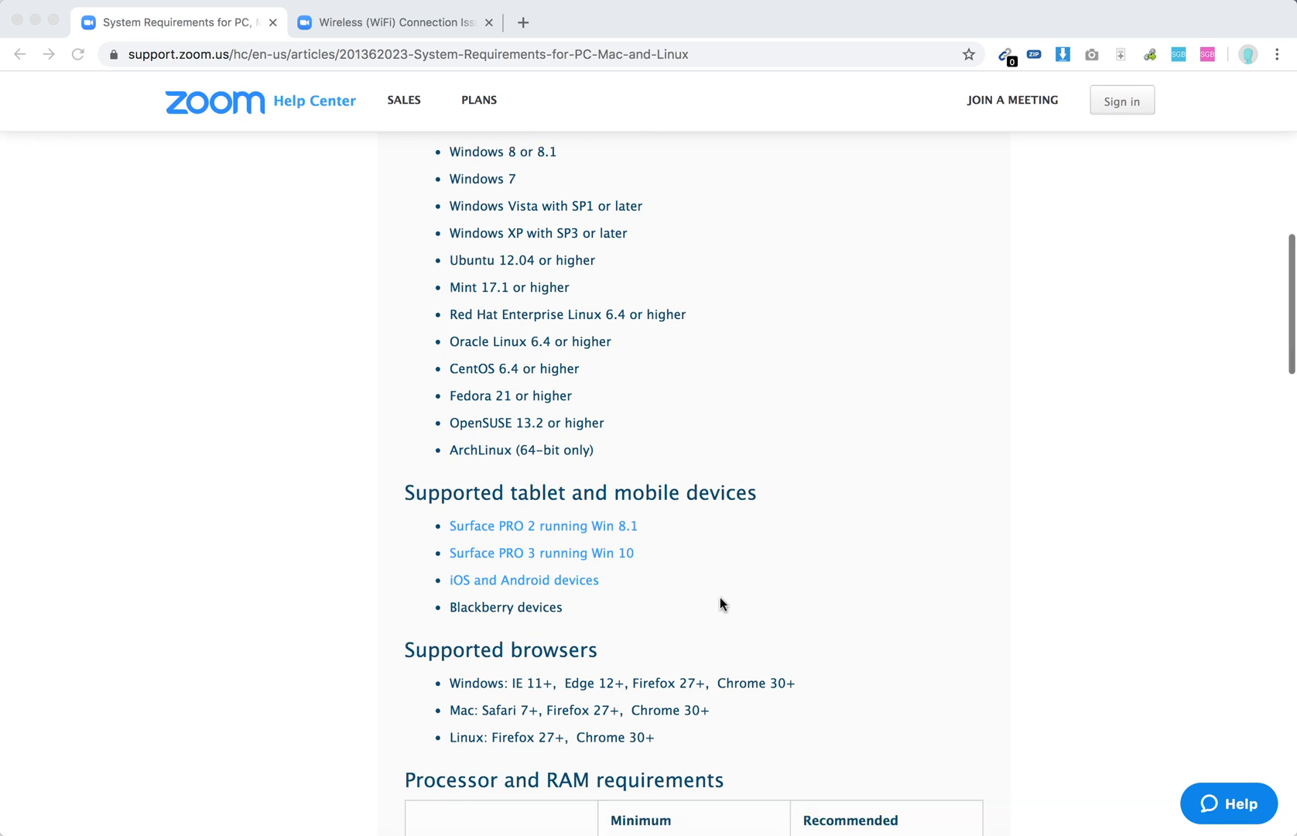
{"action": "scroll", "scroll_direction": "down", "scroll_amount": 3}
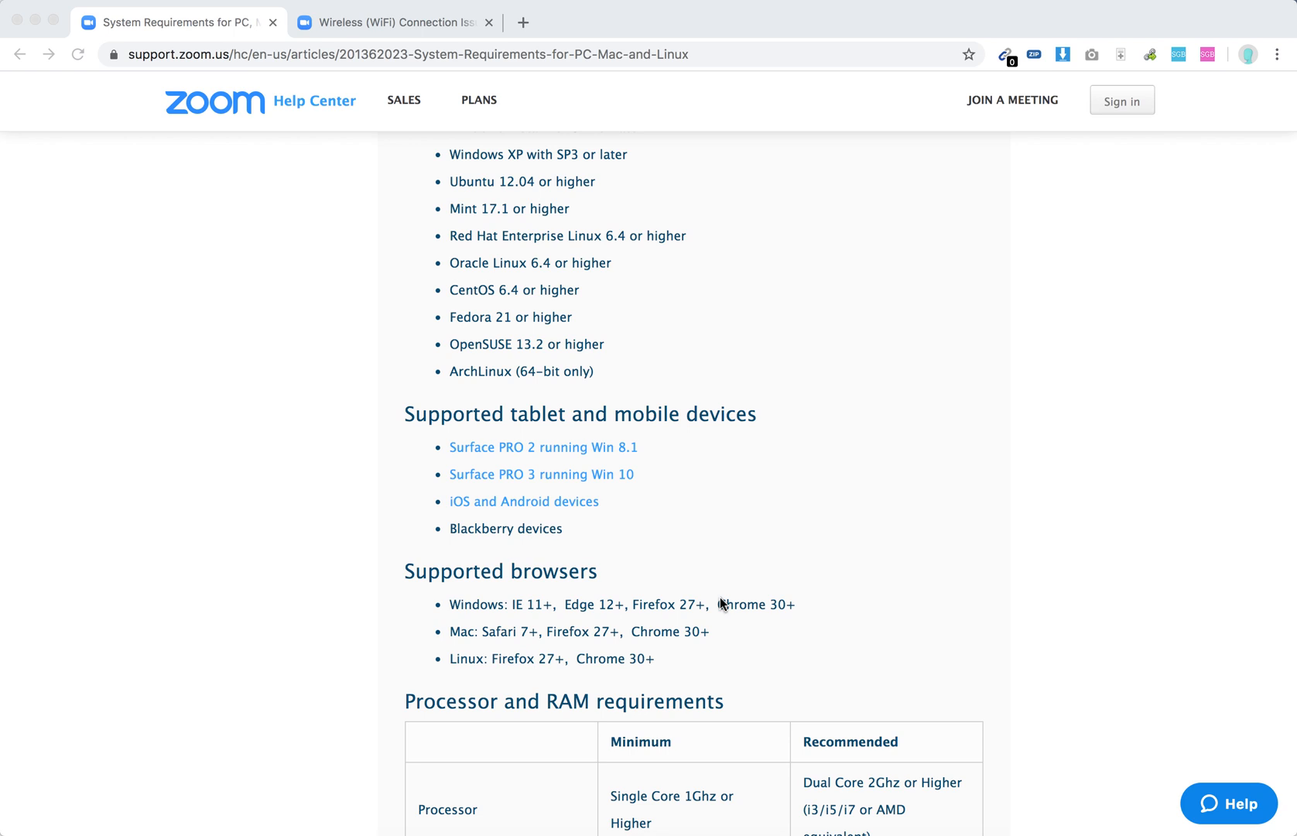
{"action": "scroll", "scroll_direction": "down", "scroll_amount": 3}
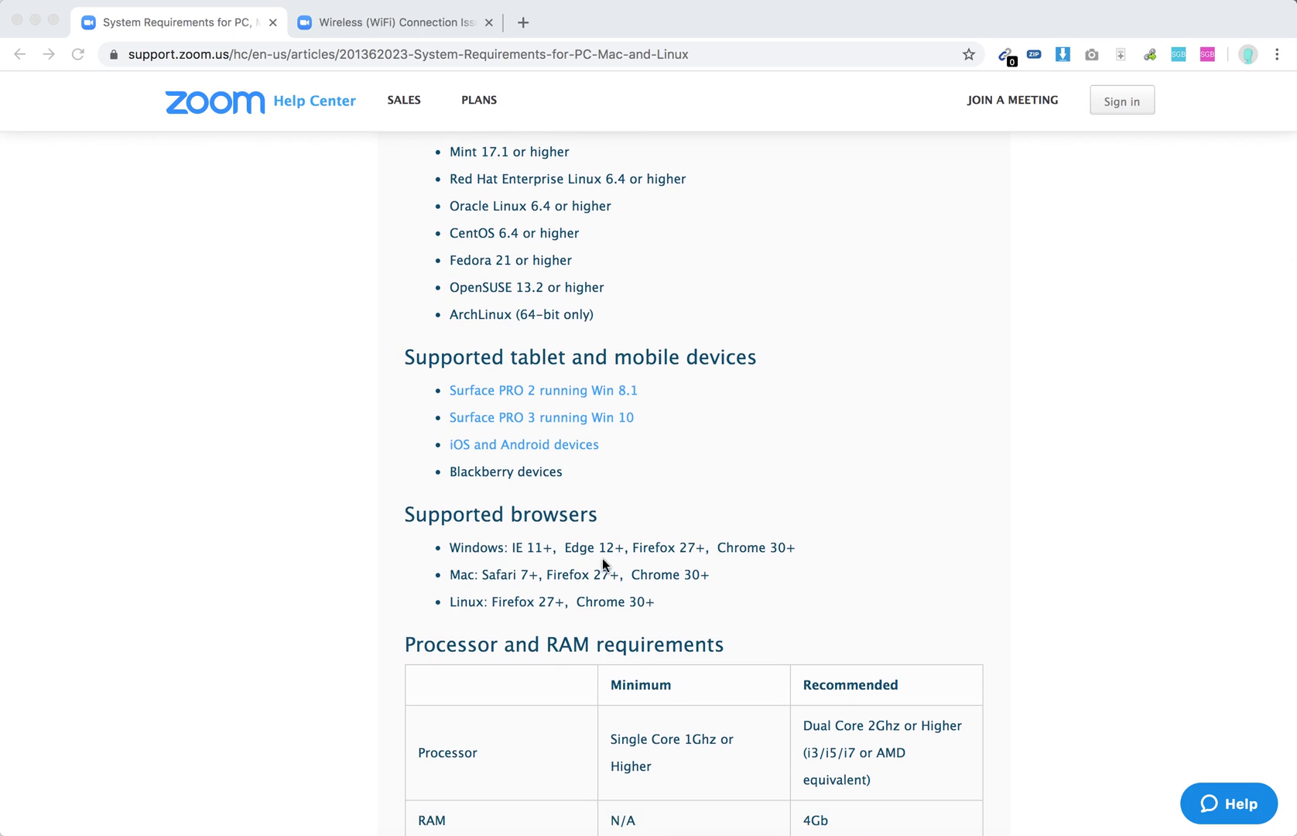
{"action": "mouse_move", "coordinate": [641, 569]}
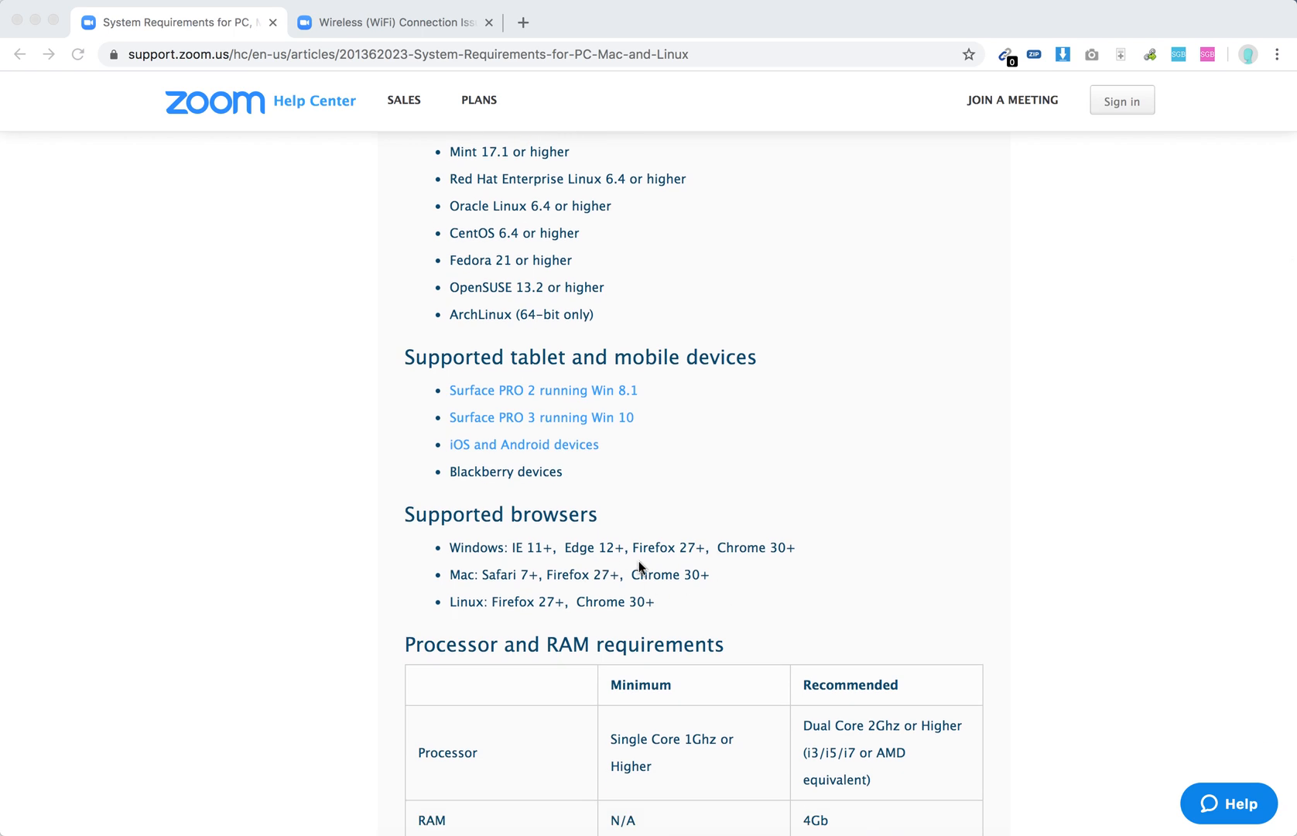
{"action": "mouse_move", "coordinate": [788, 561]}
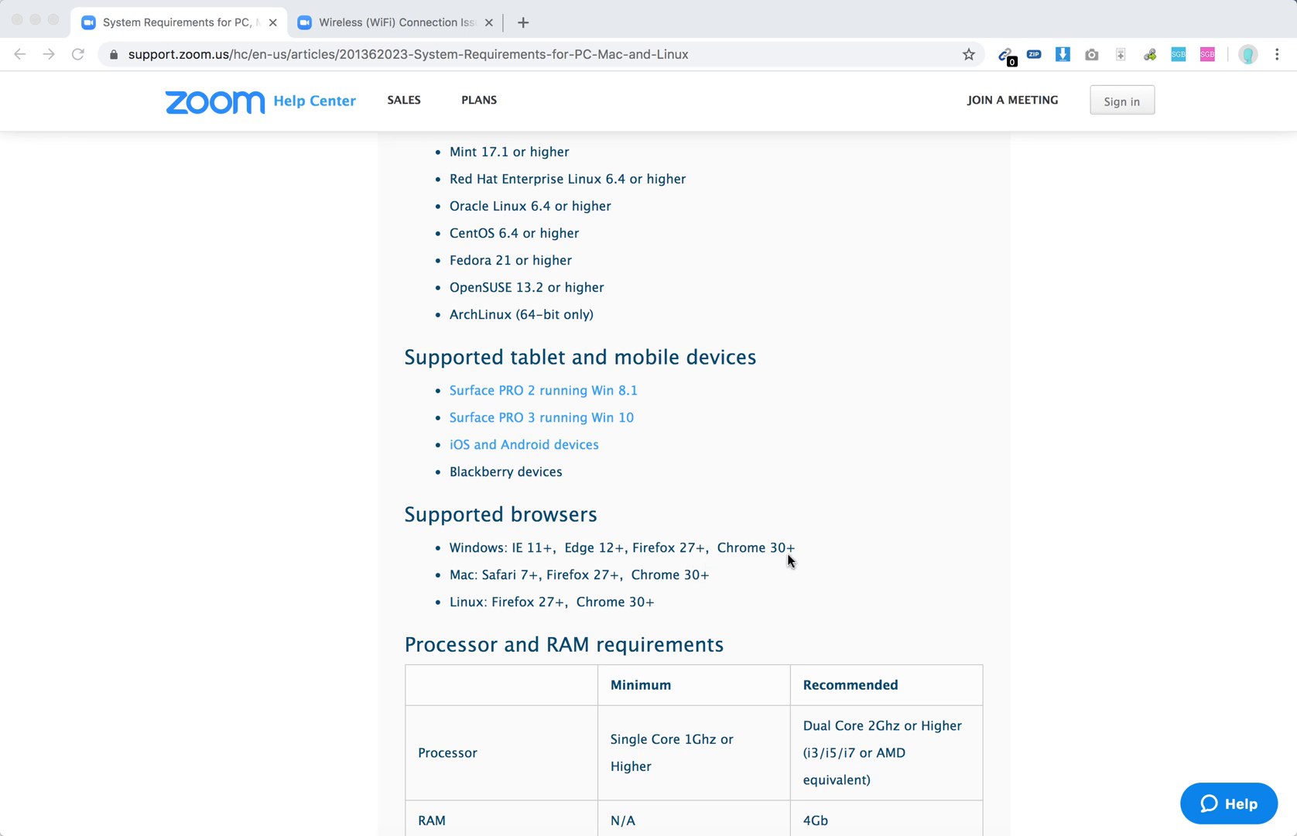
{"action": "mouse_move", "coordinate": [507, 610]}
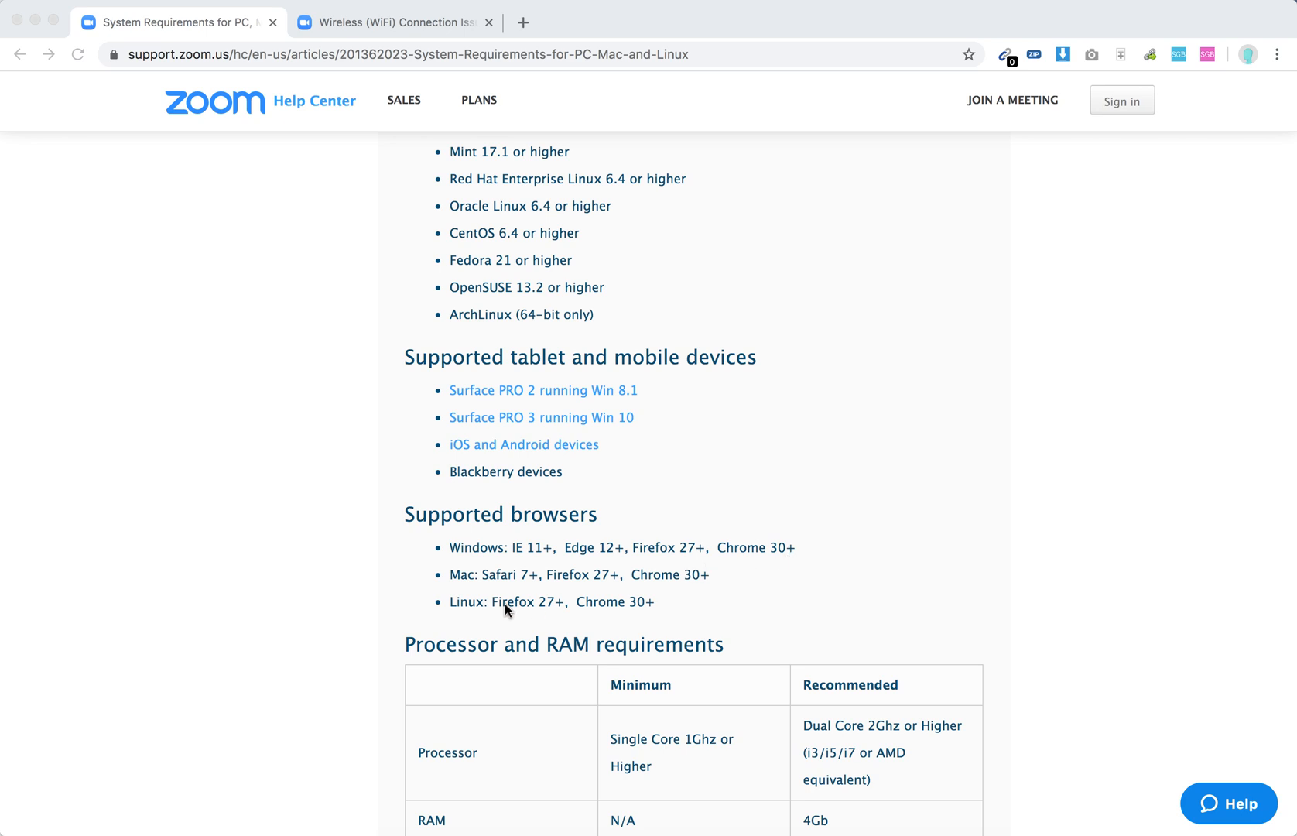
{"action": "mouse_move", "coordinate": [698, 576]}
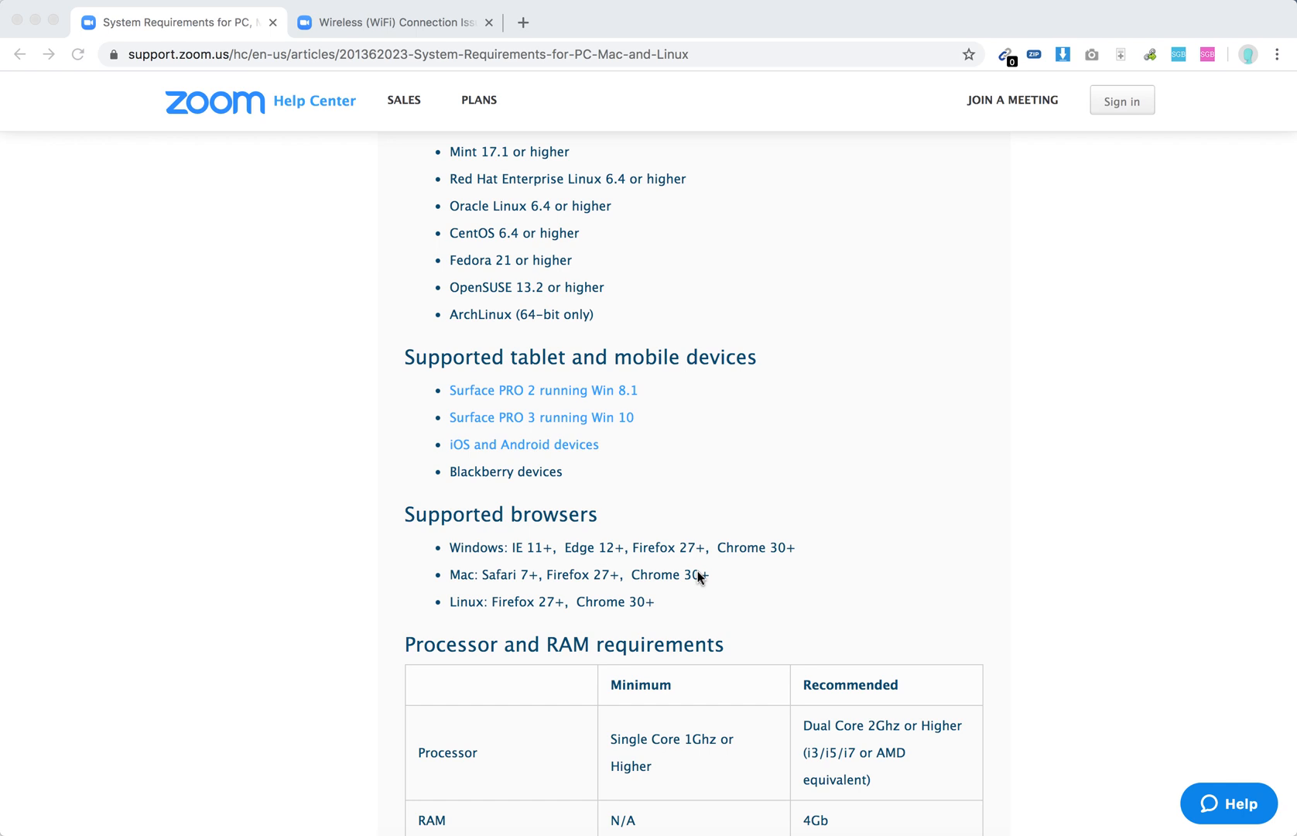
{"action": "mouse_move", "coordinate": [760, 579]}
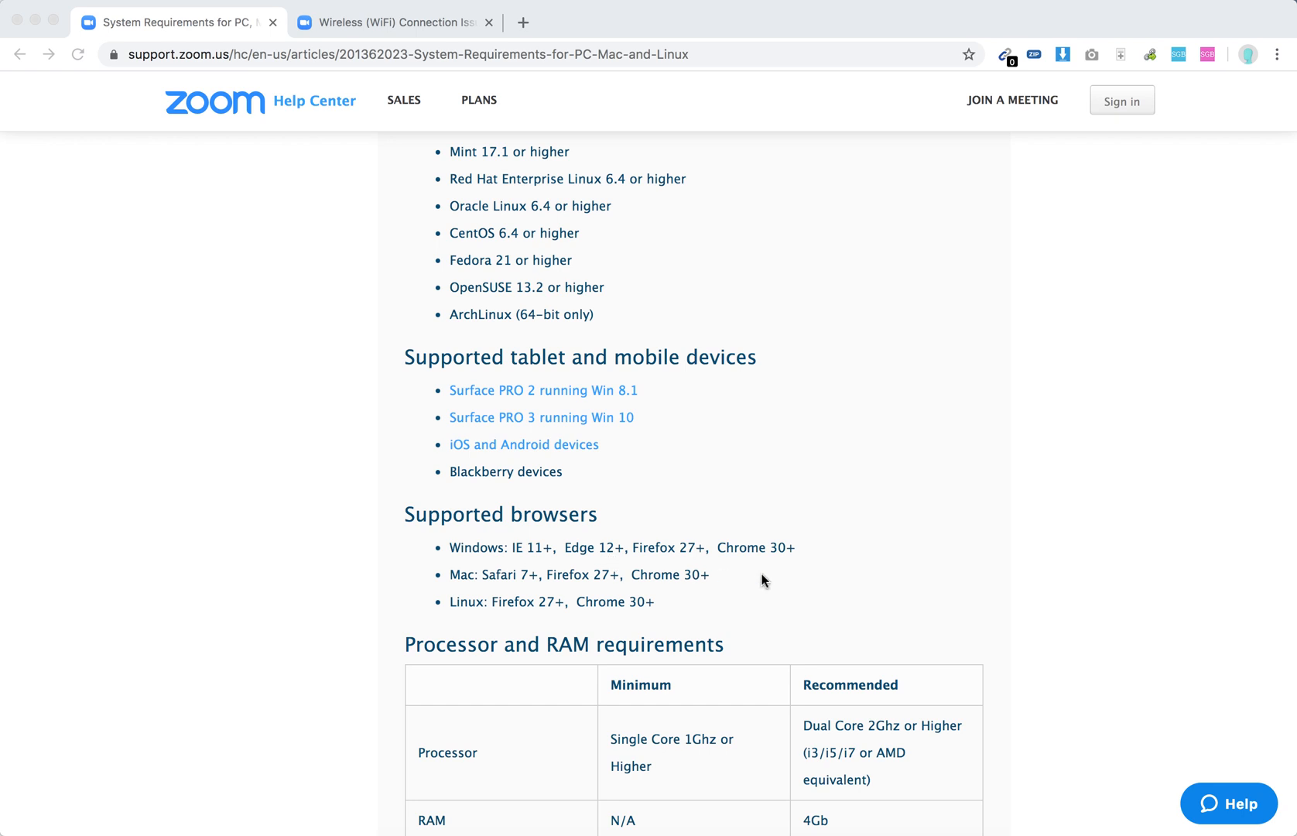
{"action": "scroll", "scroll_direction": "down", "scroll_amount": 3}
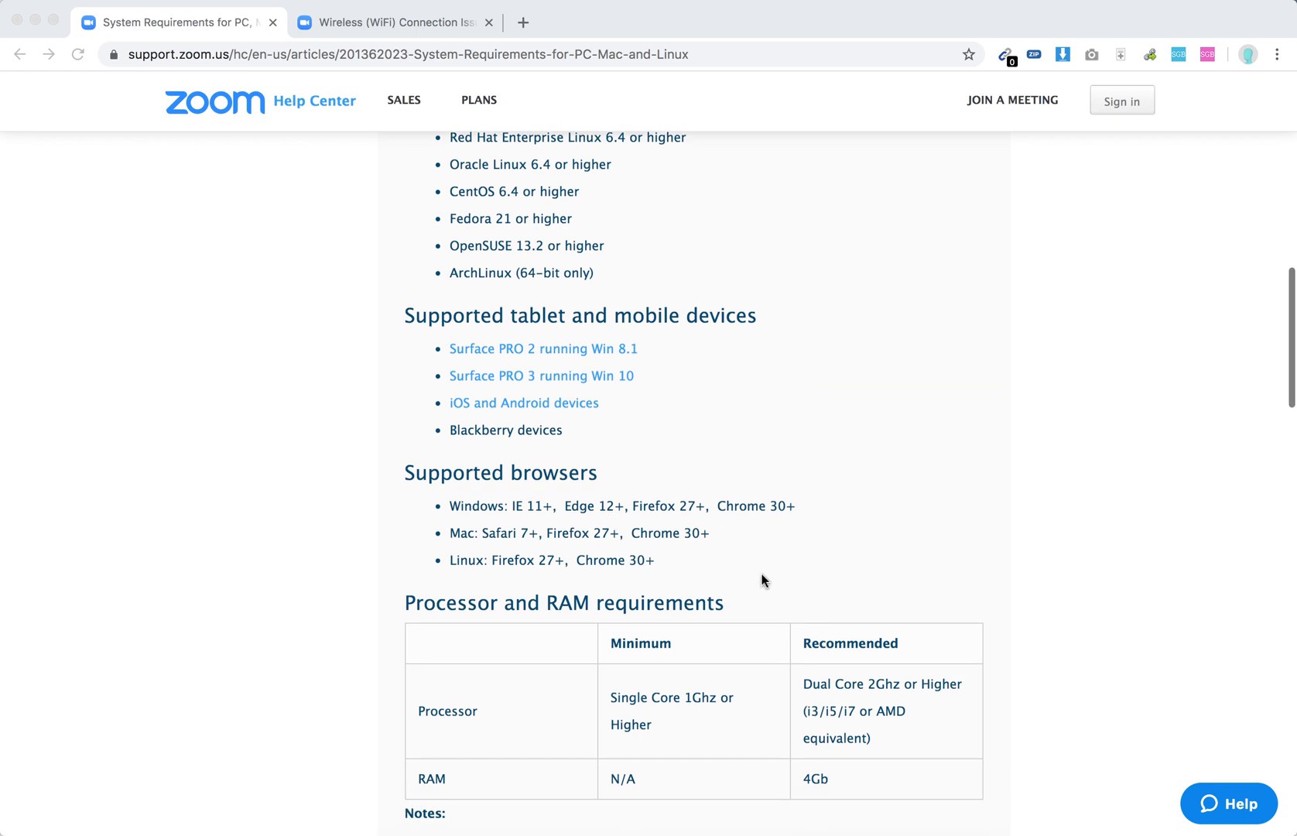
{"action": "scroll", "scroll_direction": "down", "scroll_amount": 3}
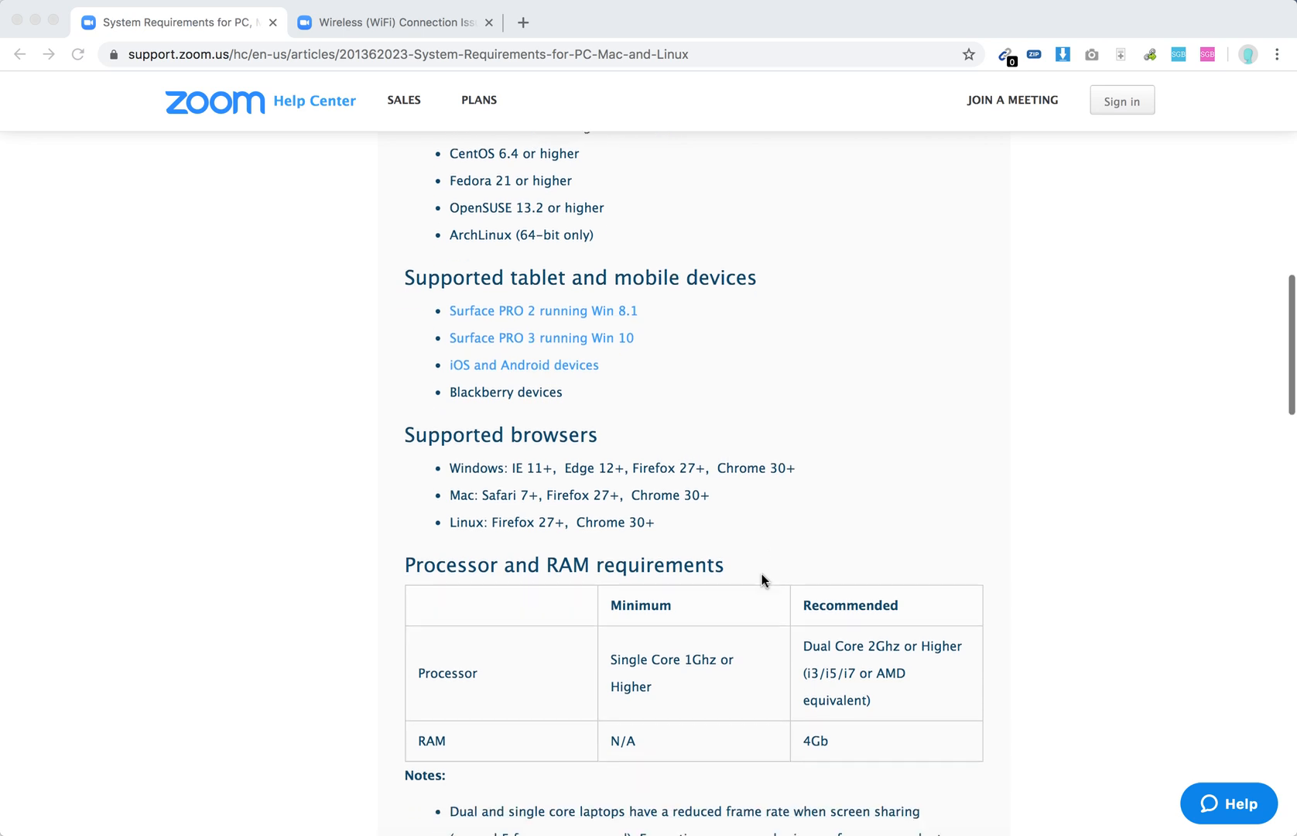
{"action": "scroll", "scroll_direction": "down", "scroll_amount": 3}
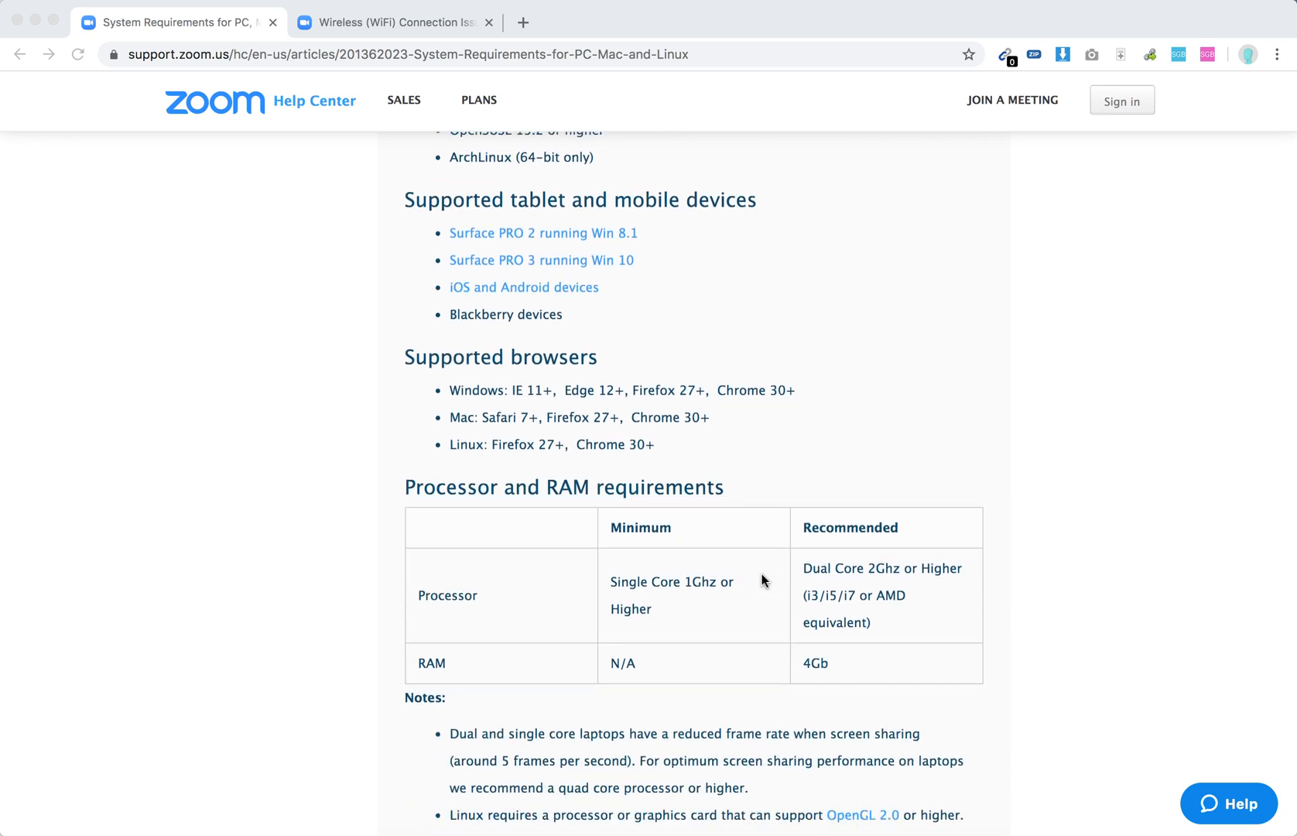
{"action": "scroll", "scroll_direction": "down", "scroll_amount": 3}
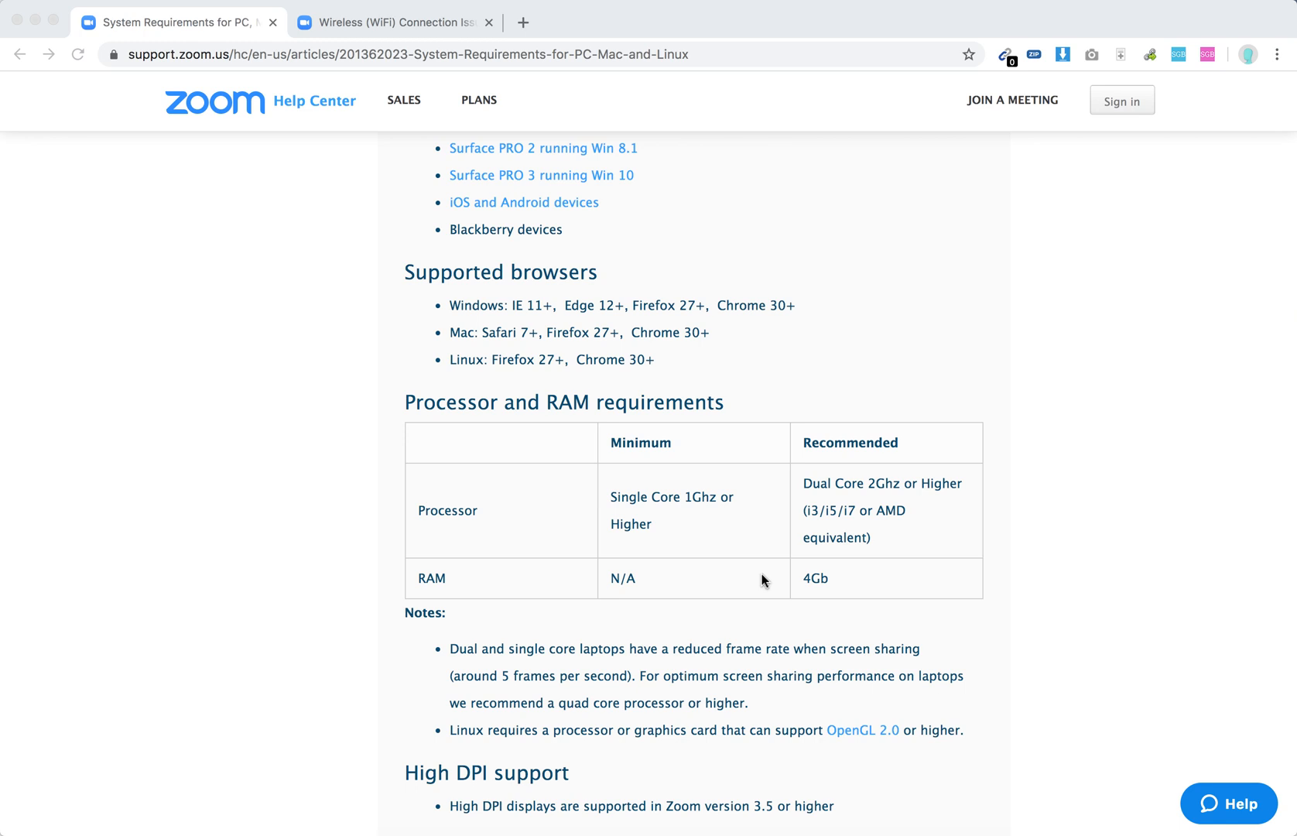
{"action": "mouse_move", "coordinate": [763, 538]}
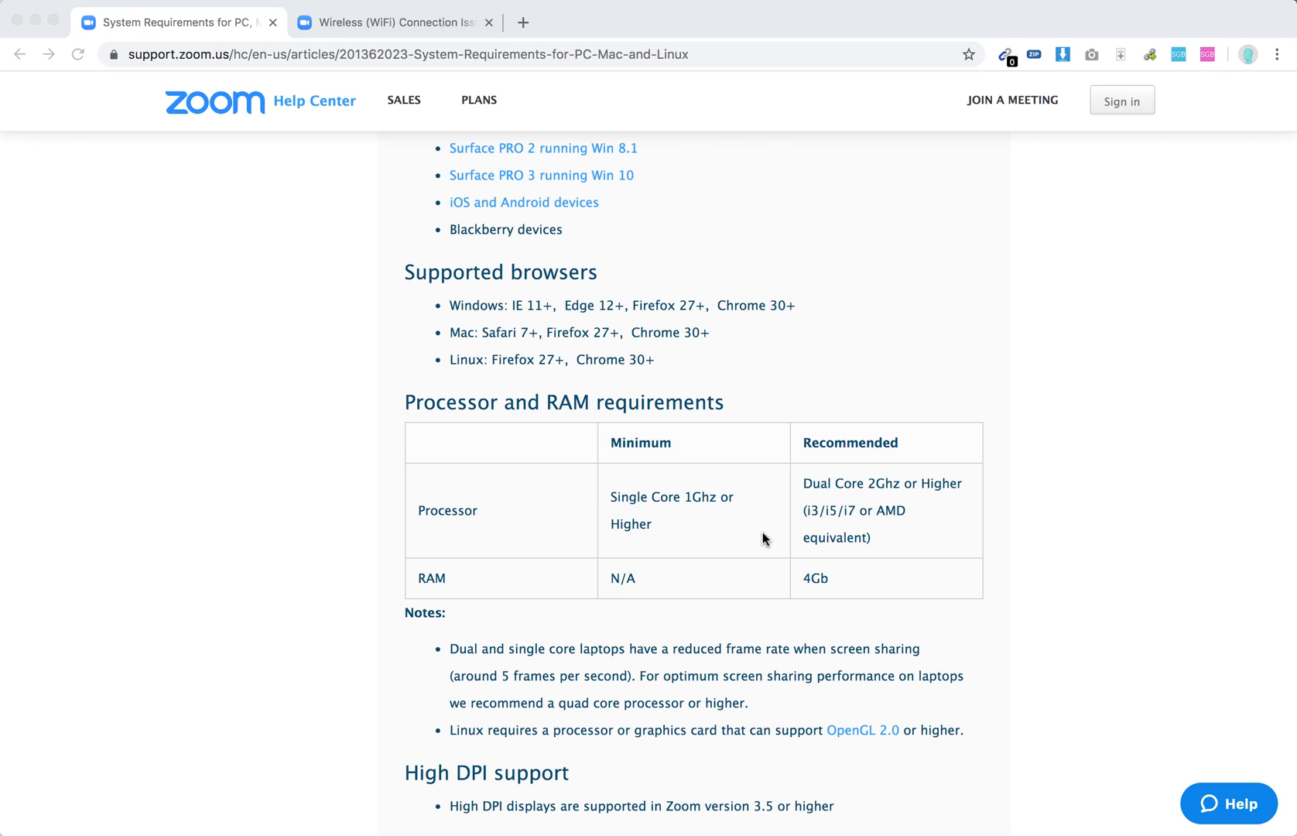
{"action": "mouse_move", "coordinate": [983, 470]}
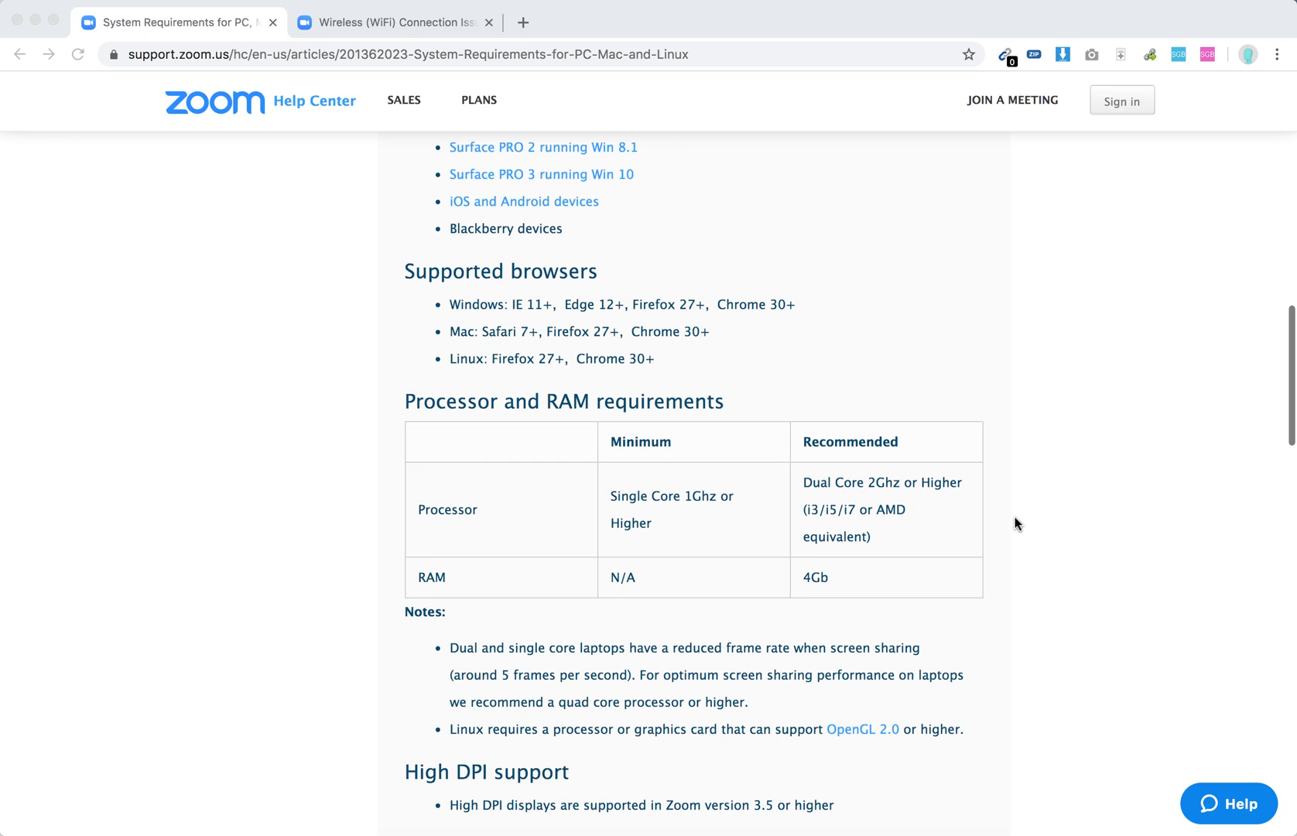
{"action": "scroll", "scroll_direction": "down", "scroll_amount": 3}
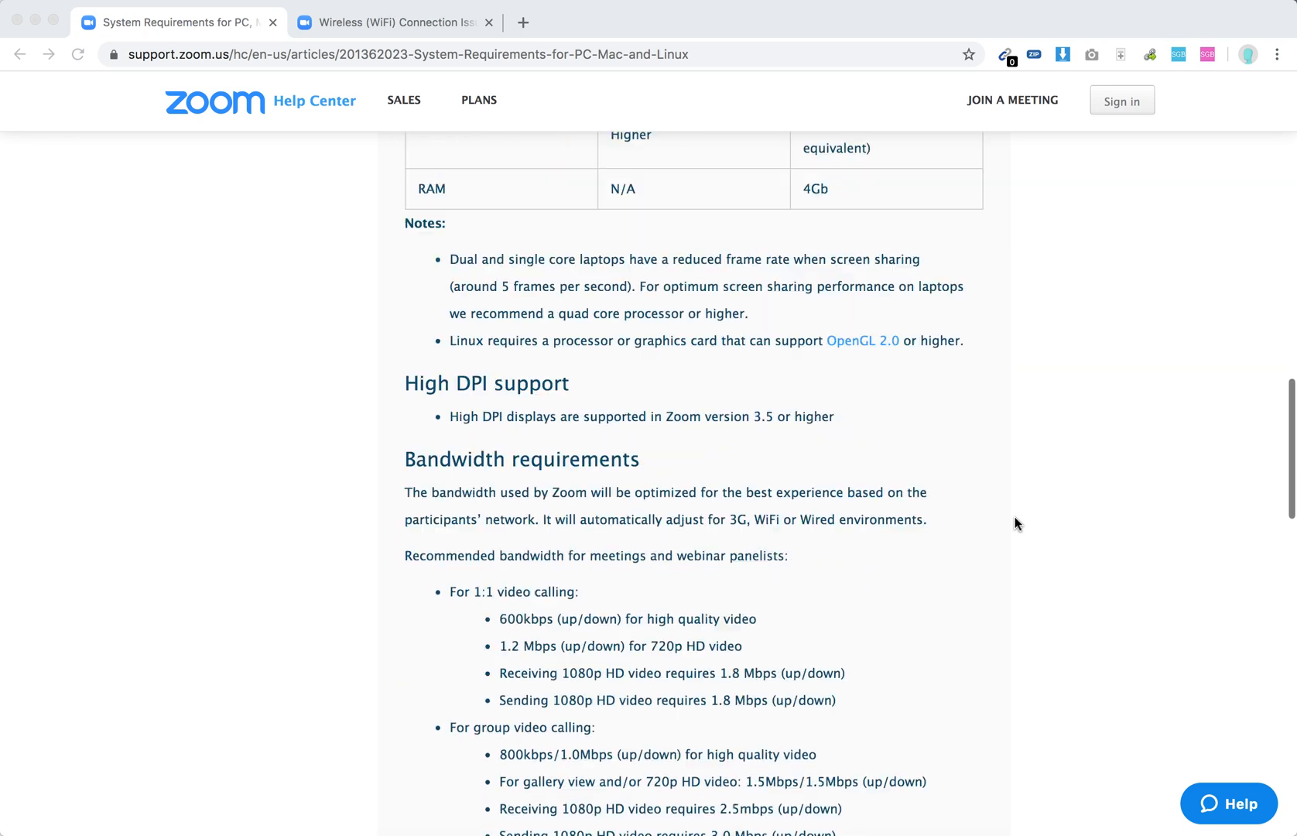
{"action": "scroll", "scroll_direction": "down", "scroll_amount": 3}
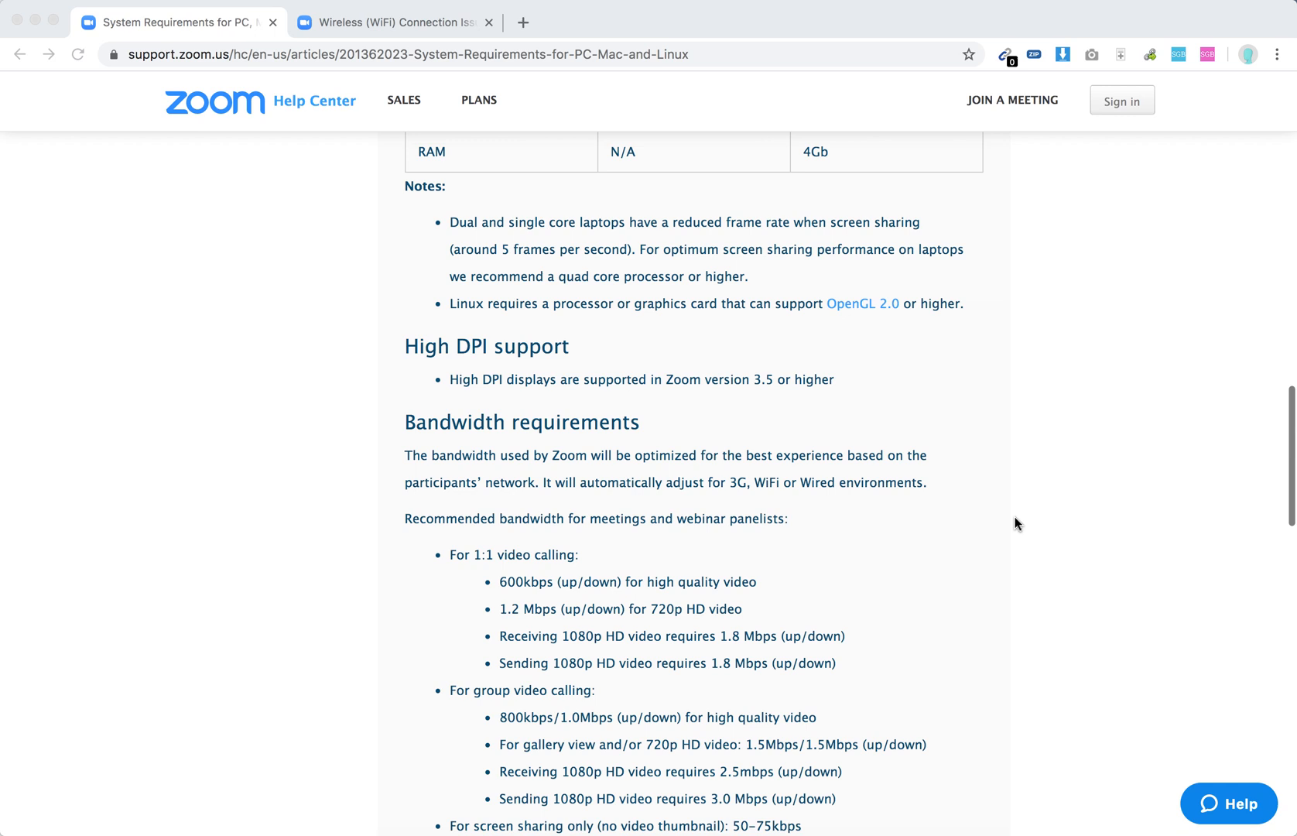
{"action": "scroll", "scroll_direction": "down", "scroll_amount": 3}
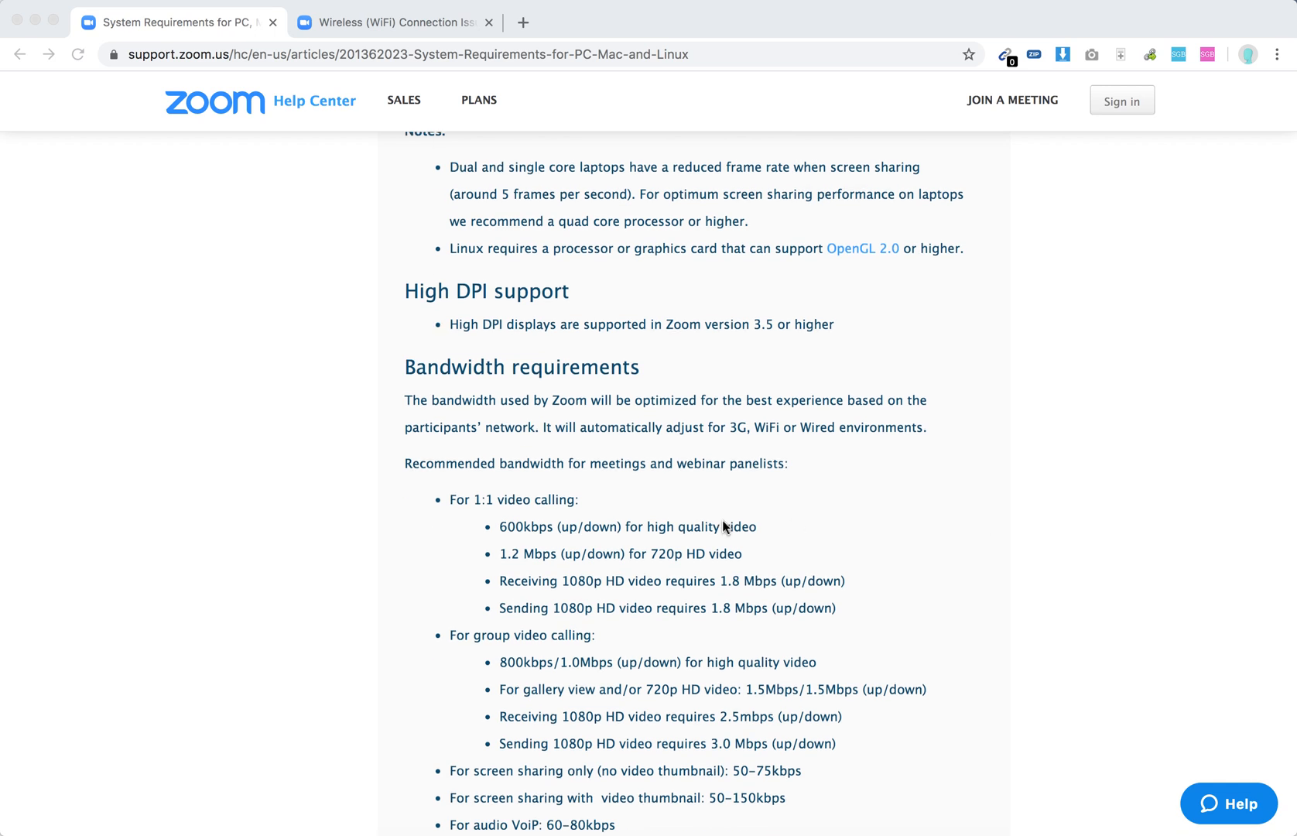
{"action": "mouse_move", "coordinate": [751, 550]}
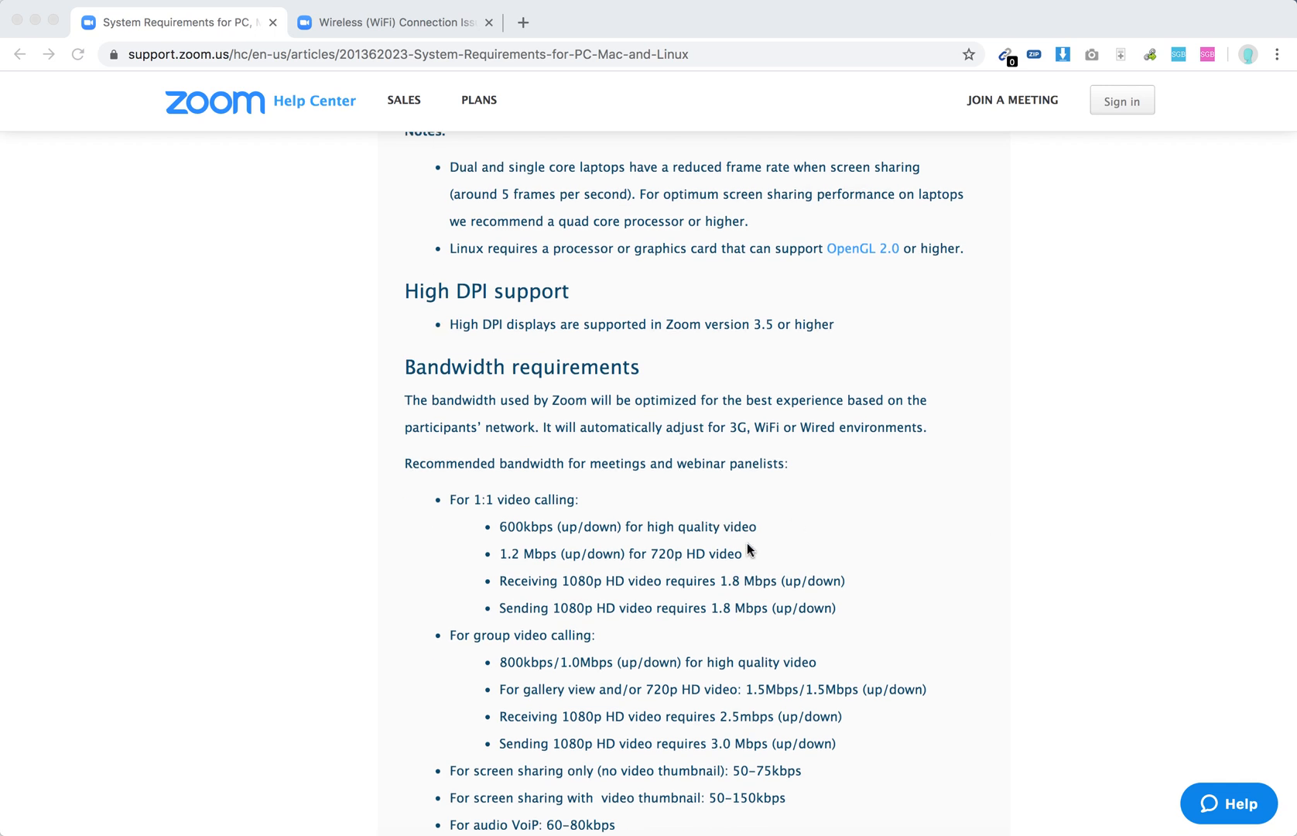
{"action": "mouse_move", "coordinate": [740, 546]}
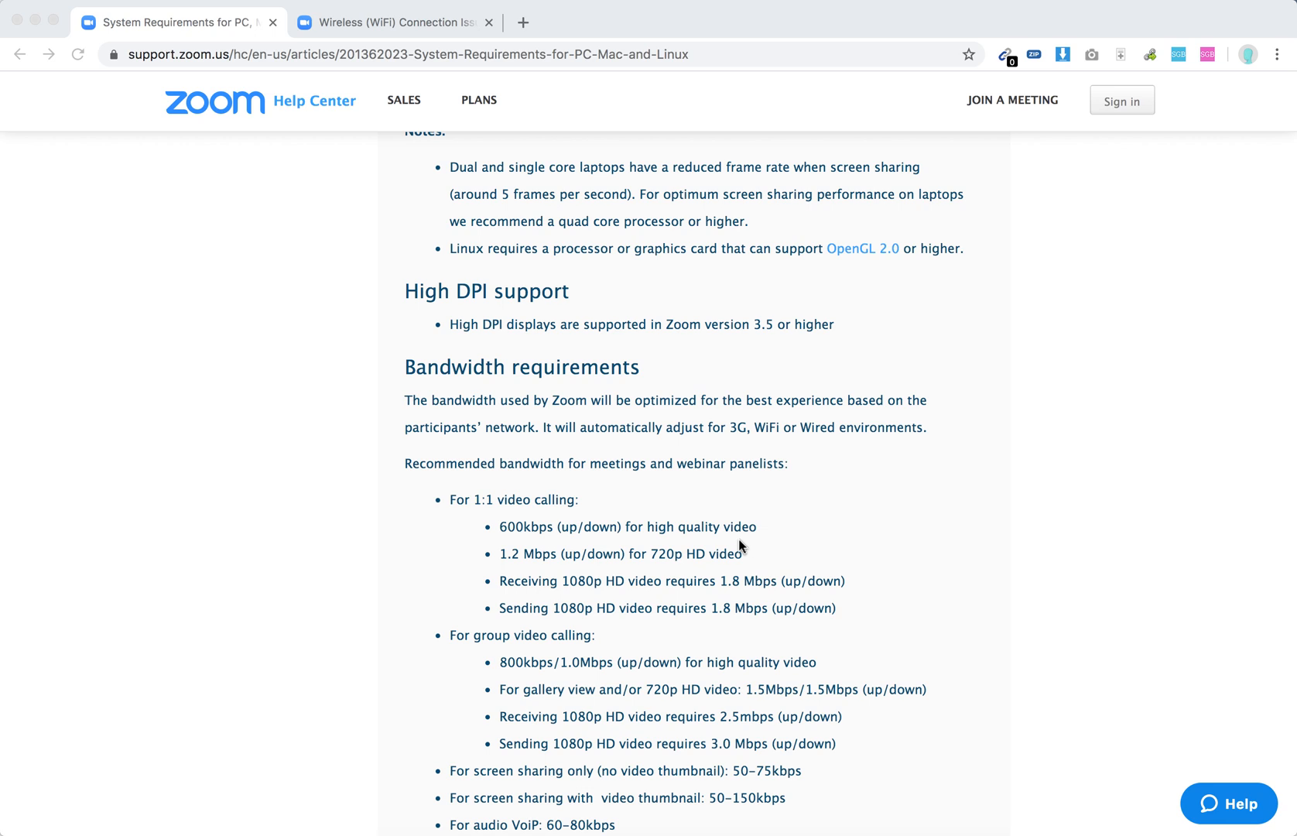
{"action": "mouse_move", "coordinate": [671, 568]}
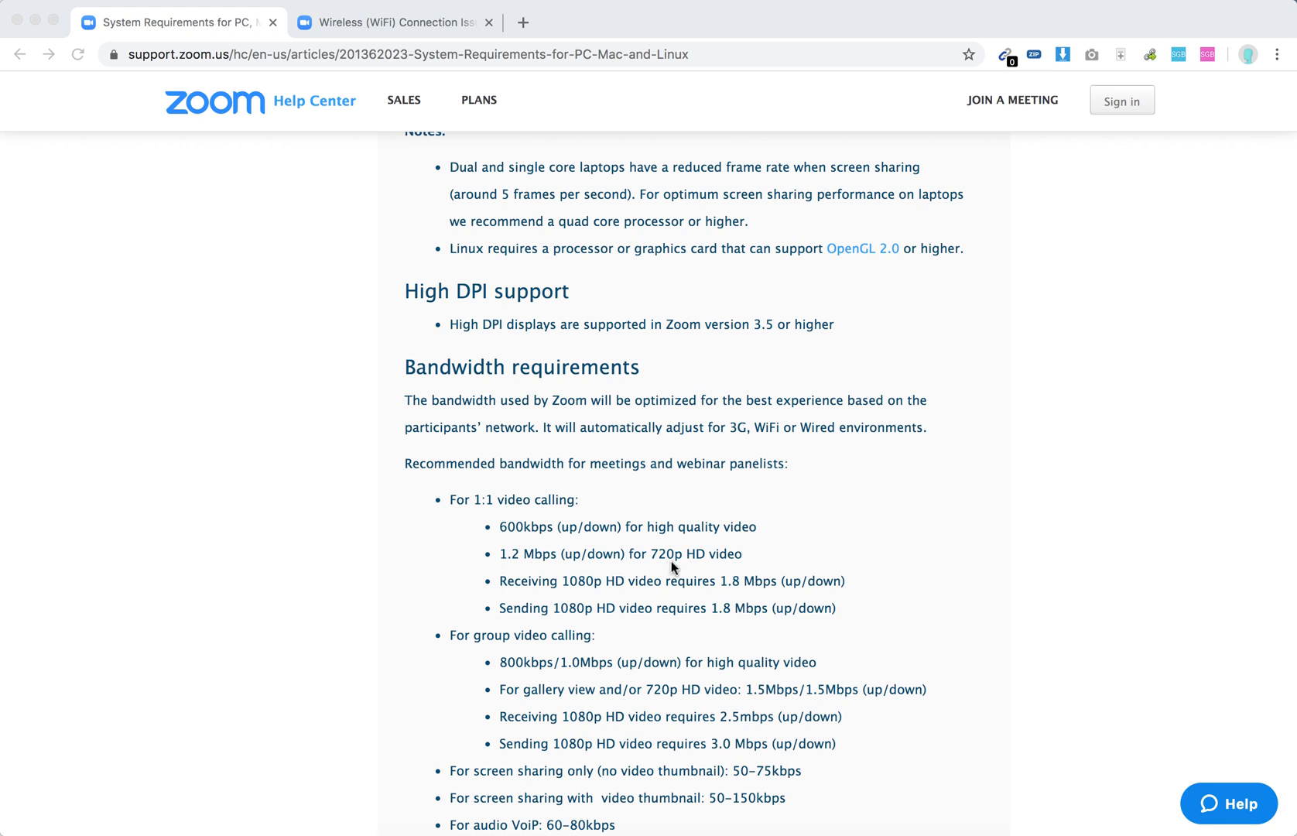
{"action": "scroll", "scroll_direction": "down", "scroll_amount": 3}
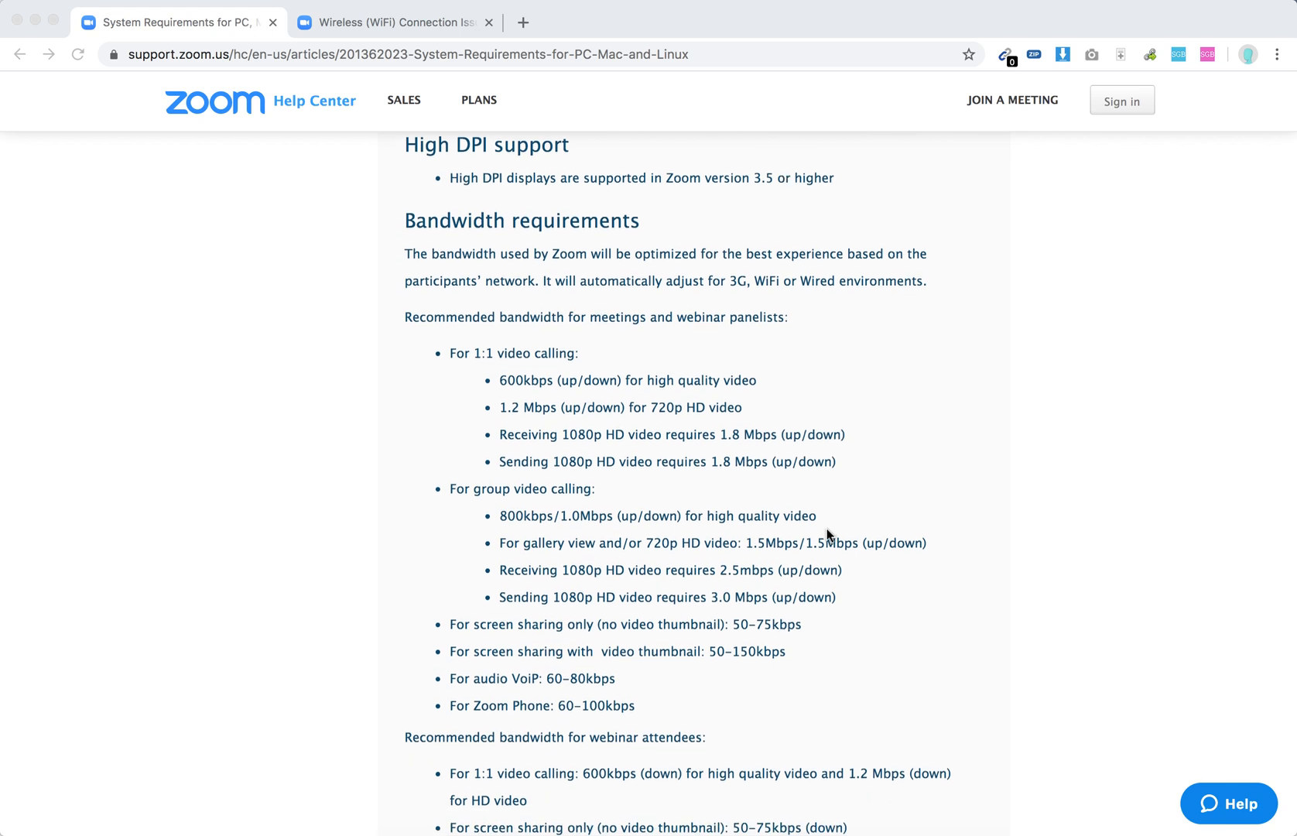
{"action": "scroll", "scroll_direction": "down", "scroll_amount": 3}
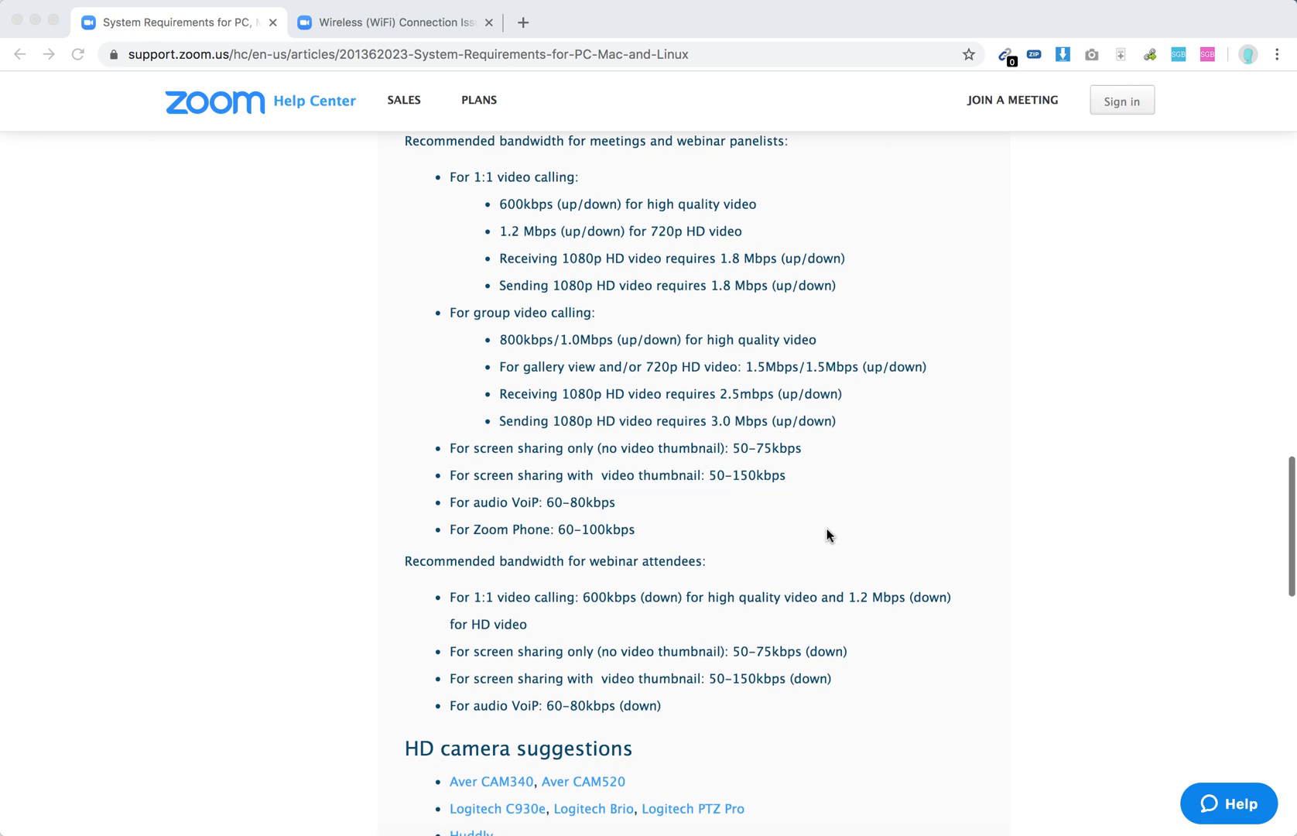
{"action": "scroll", "scroll_direction": "down", "scroll_amount": 3}
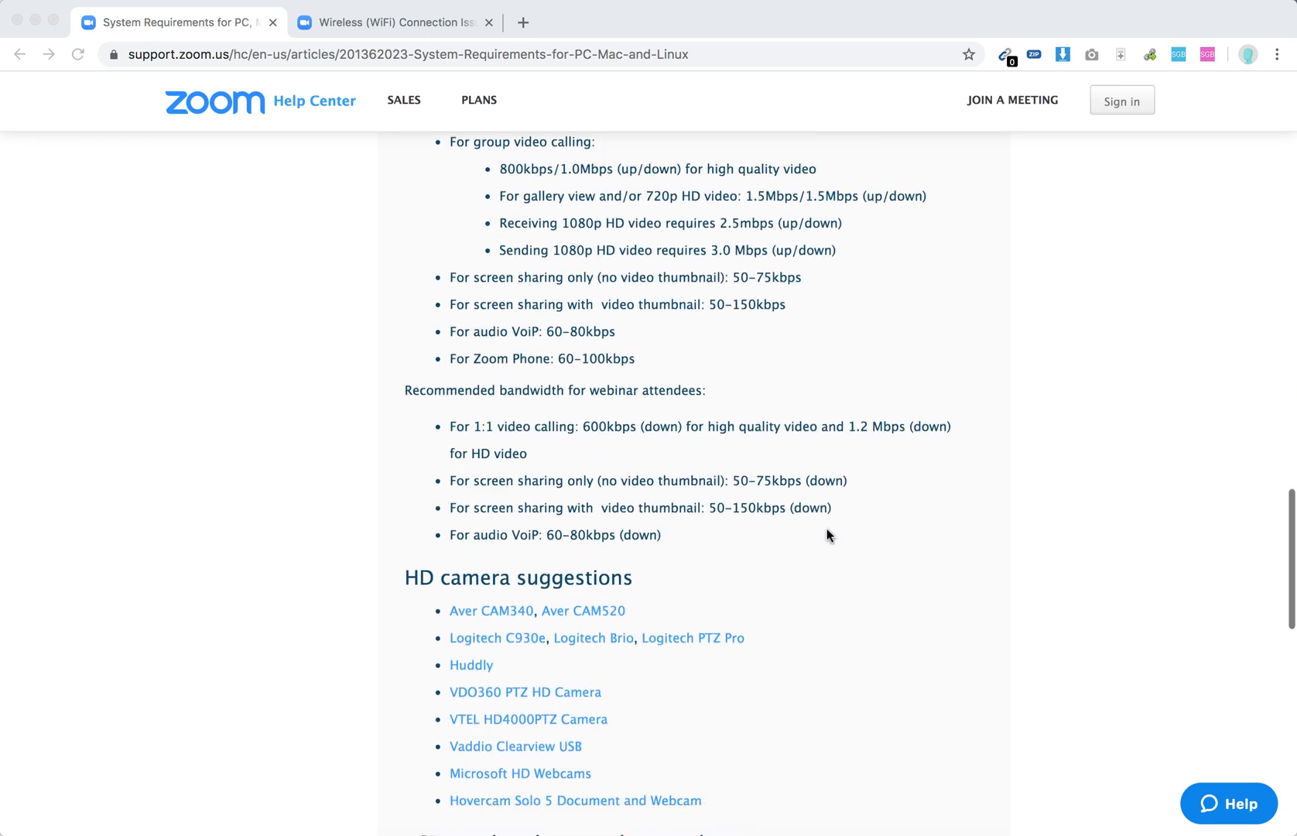
{"action": "scroll", "scroll_direction": "down", "scroll_amount": 3}
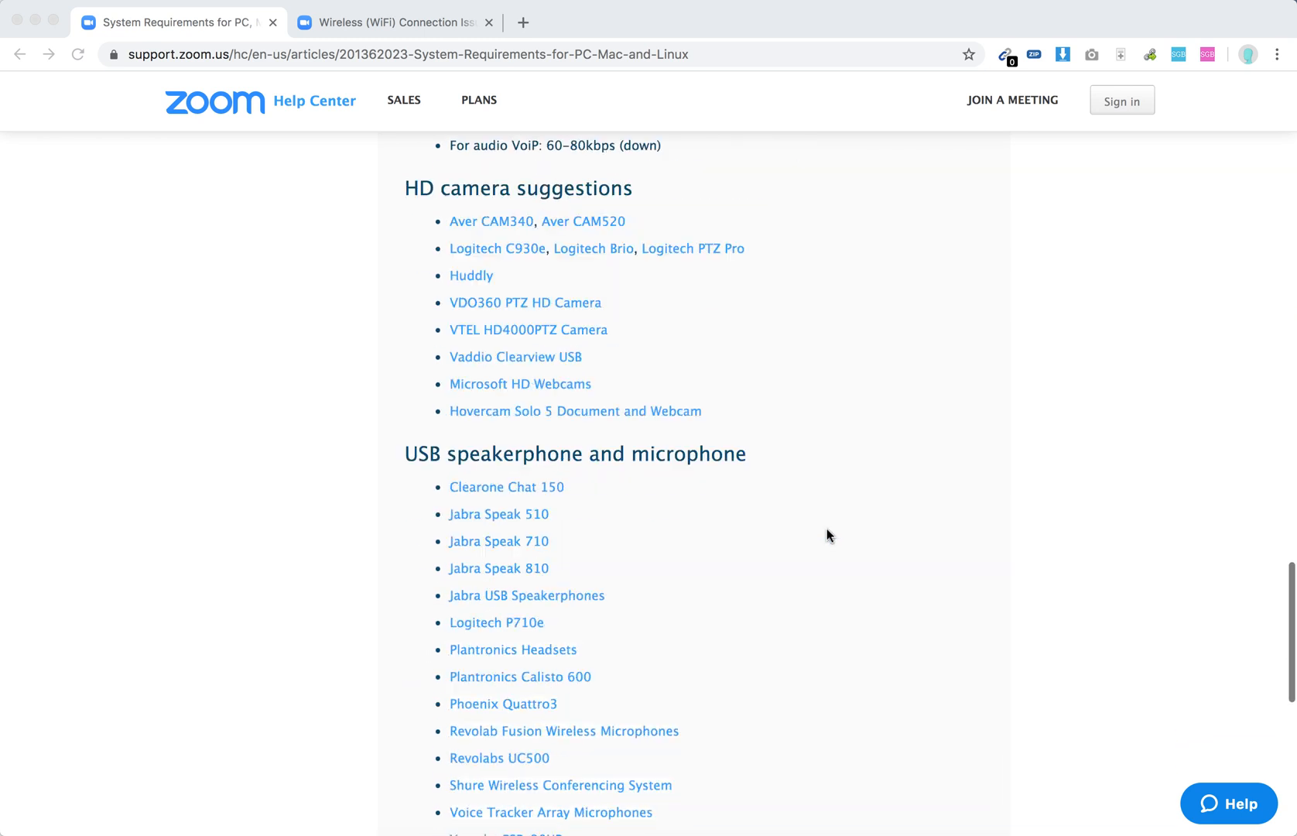
{"action": "scroll", "scroll_direction": "up", "scroll_amount": 3}
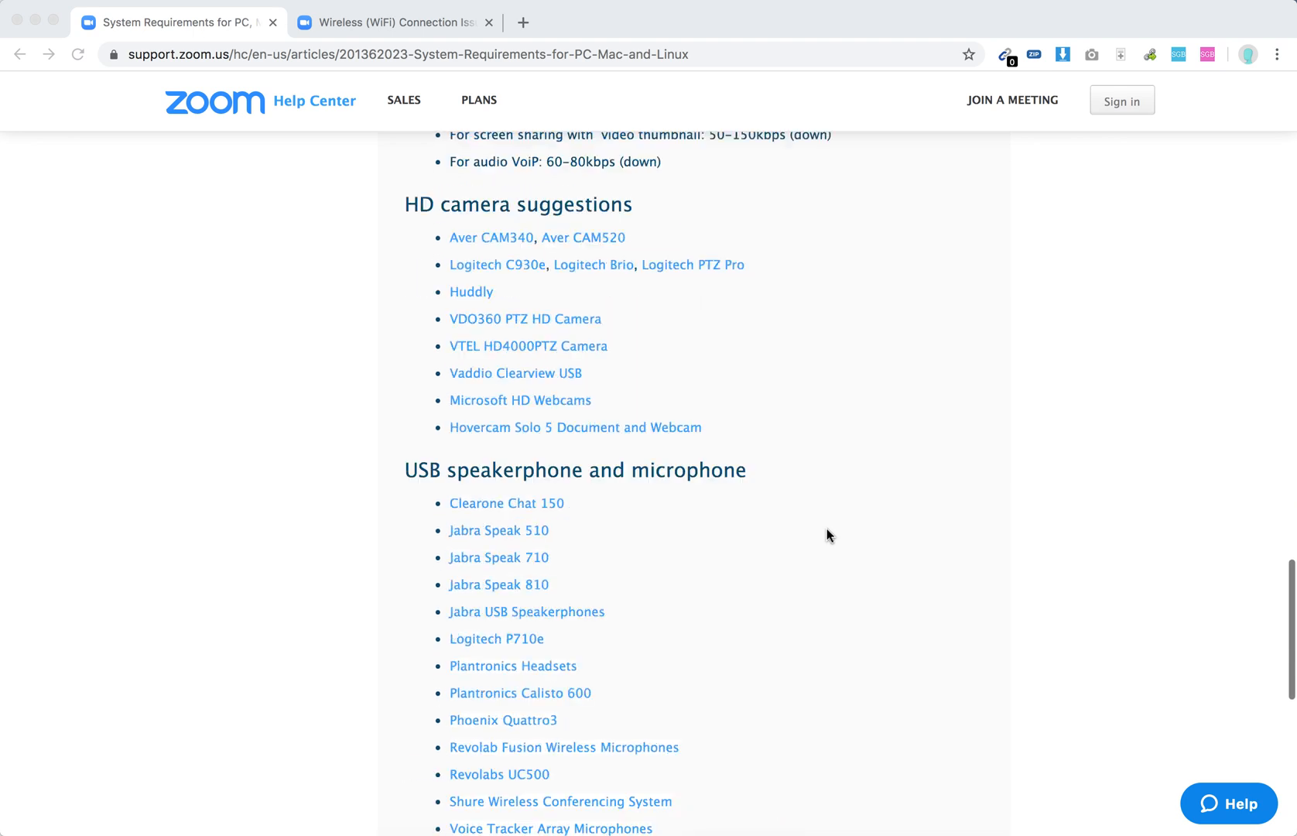
{"action": "scroll", "scroll_direction": "up", "scroll_amount": 3}
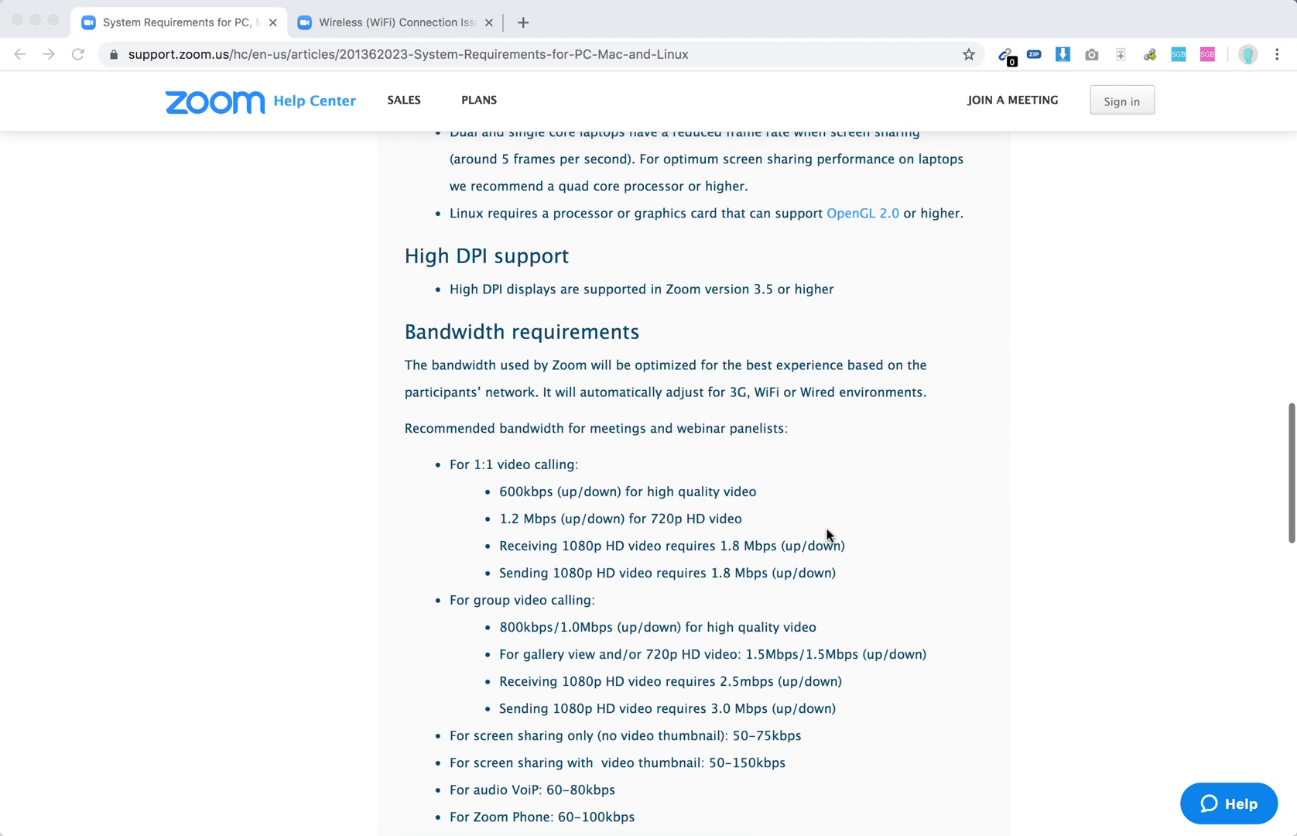